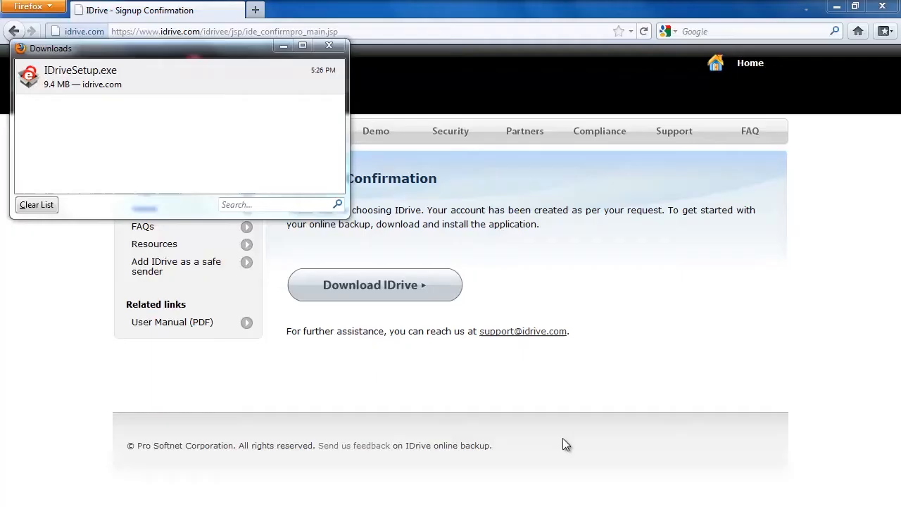
{"action": "mouse_move", "coordinate": [105, 119]}
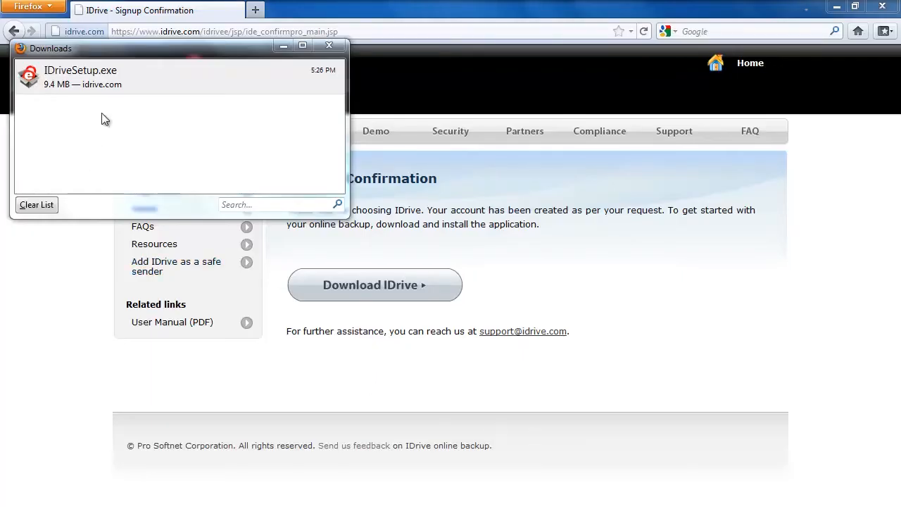
{"action": "mouse_move", "coordinate": [91, 78]}
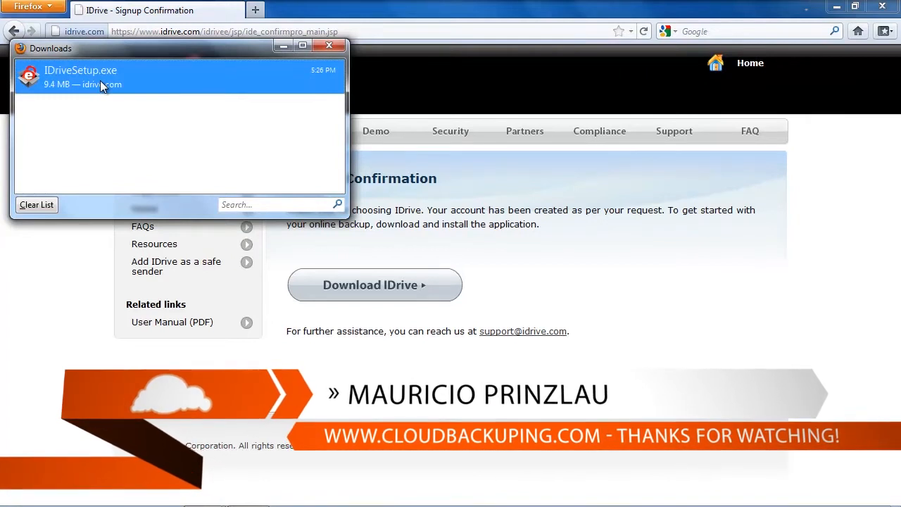
{"action": "mouse_move", "coordinate": [99, 131]}
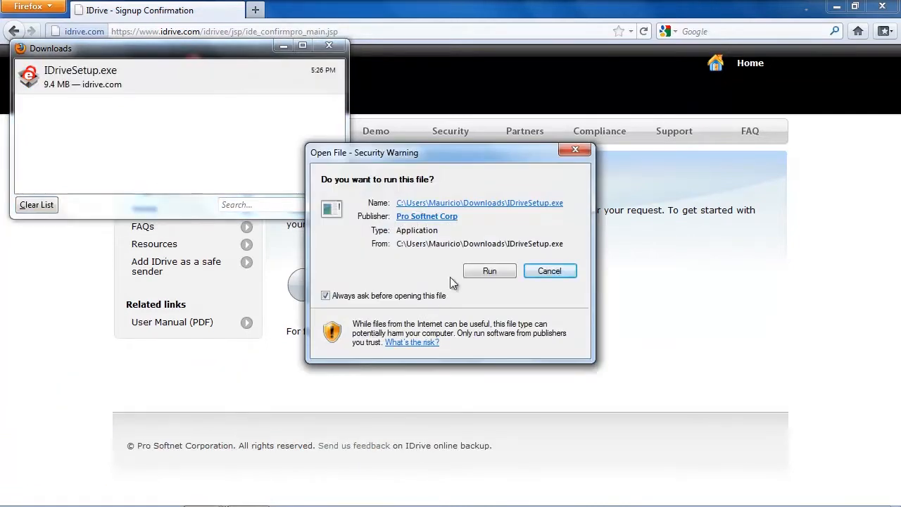
Run the IDrive installer, accept the license agreement, and install into C:\IDrive.
{"action": "left_click", "coordinate": [490, 272]}
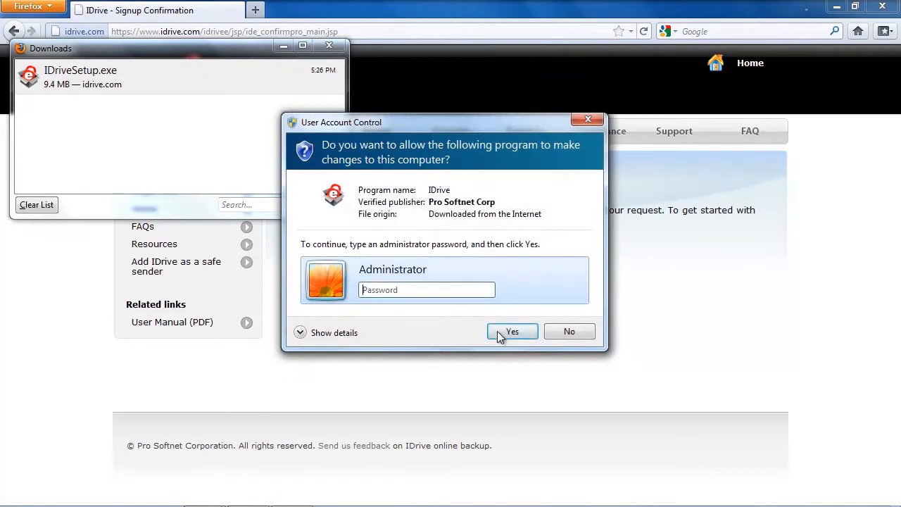
{"action": "left_click", "coordinate": [512, 332]}
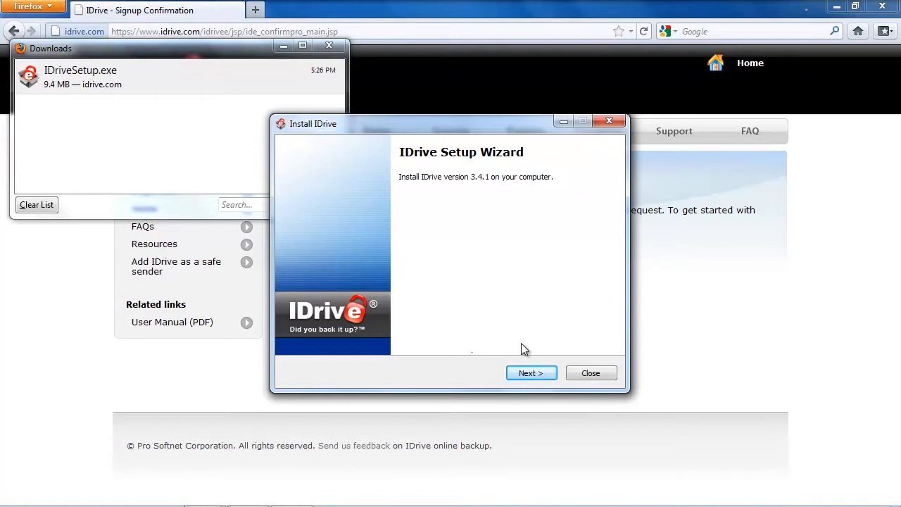
{"action": "left_click", "coordinate": [531, 373]}
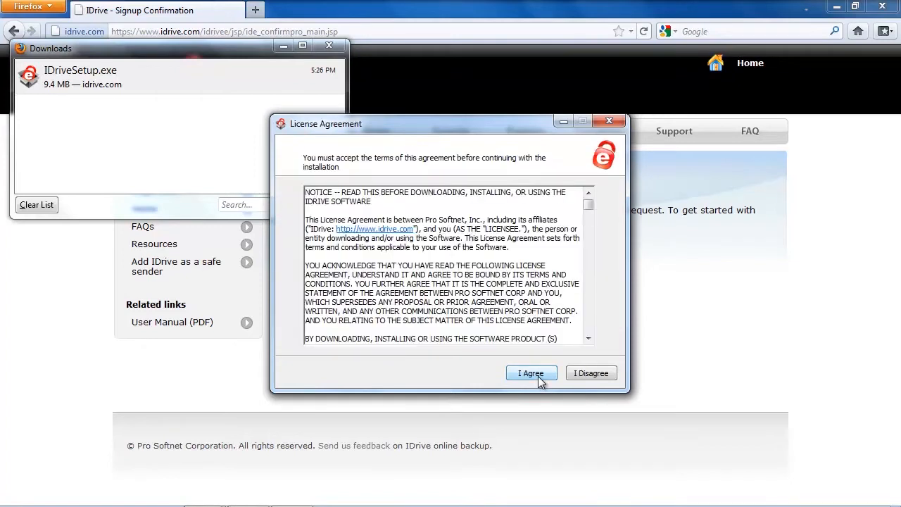
{"action": "left_click", "coordinate": [531, 373]}
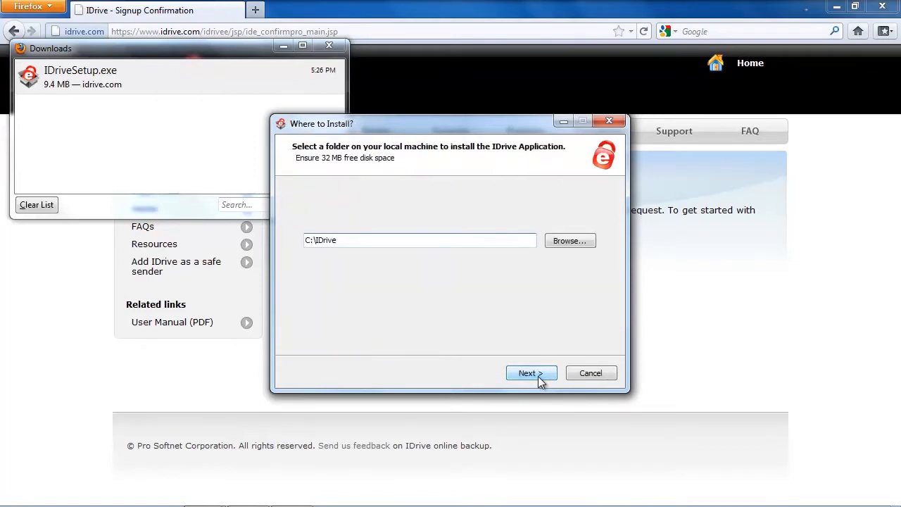
{"action": "left_click", "coordinate": [527, 373]}
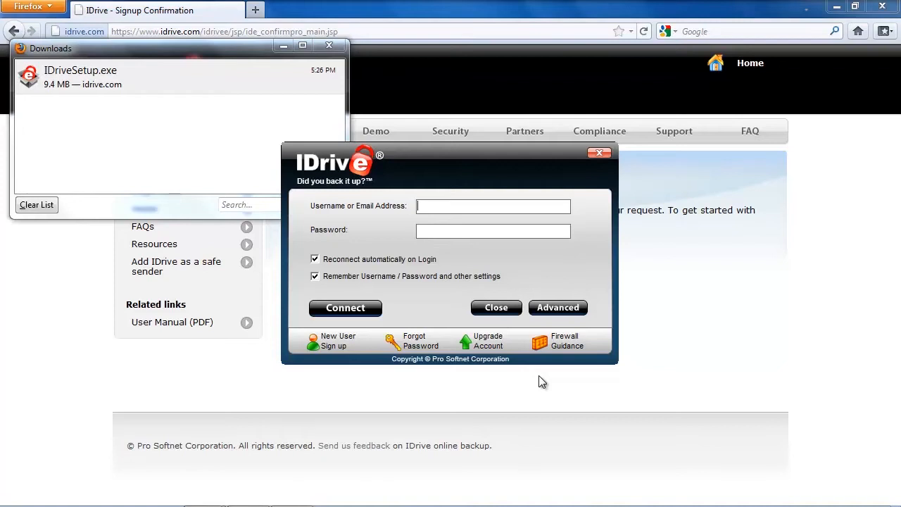
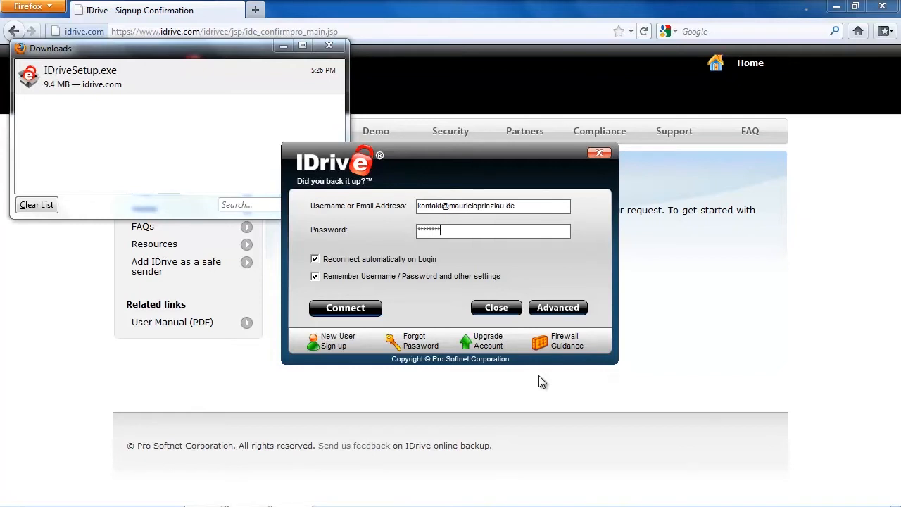
{"action": "type", "text": "****"}
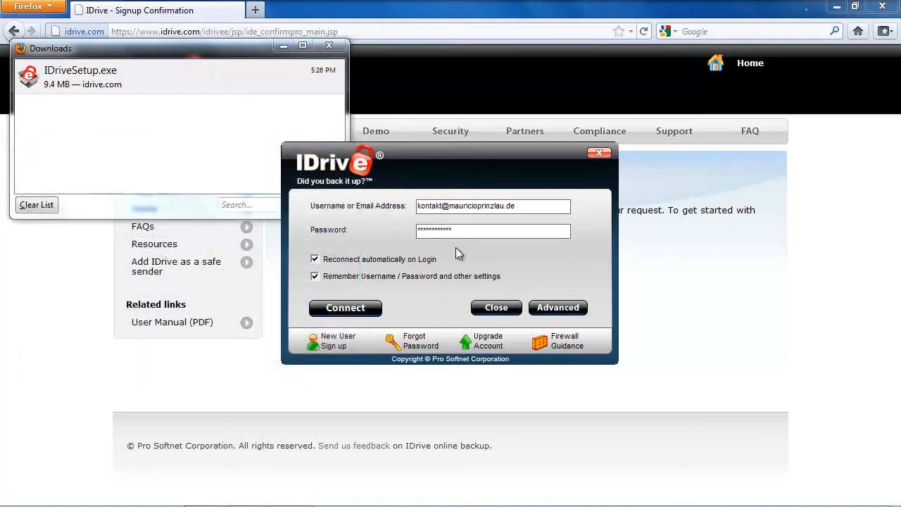
{"action": "mouse_move", "coordinate": [490, 249]}
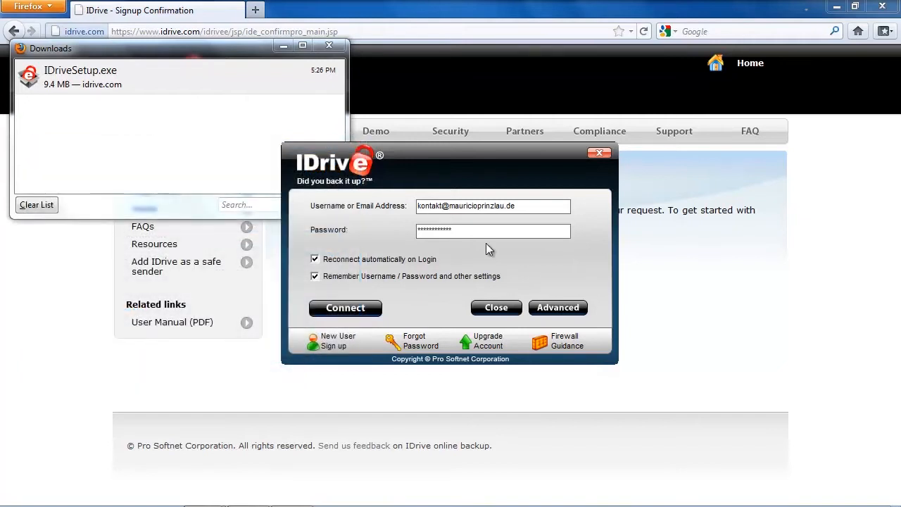
{"action": "mouse_move", "coordinate": [512, 248]}
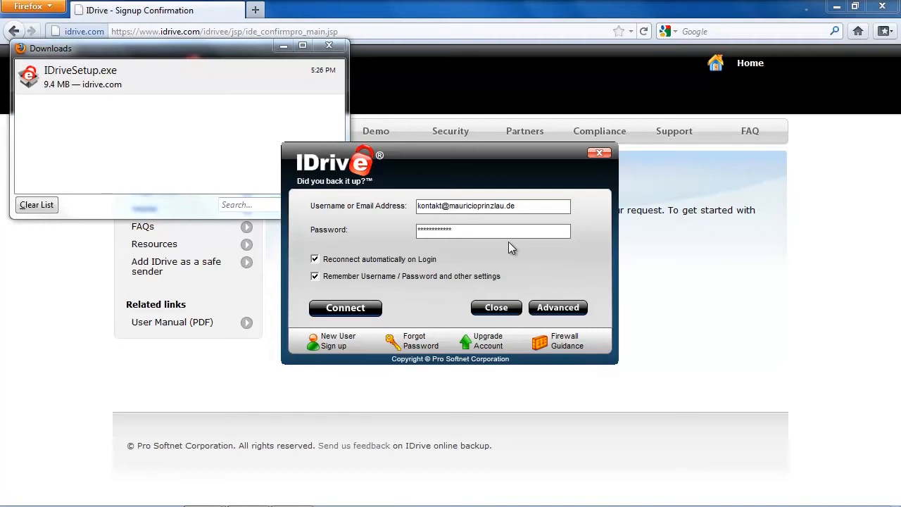
{"action": "left_click", "coordinate": [493, 230]}
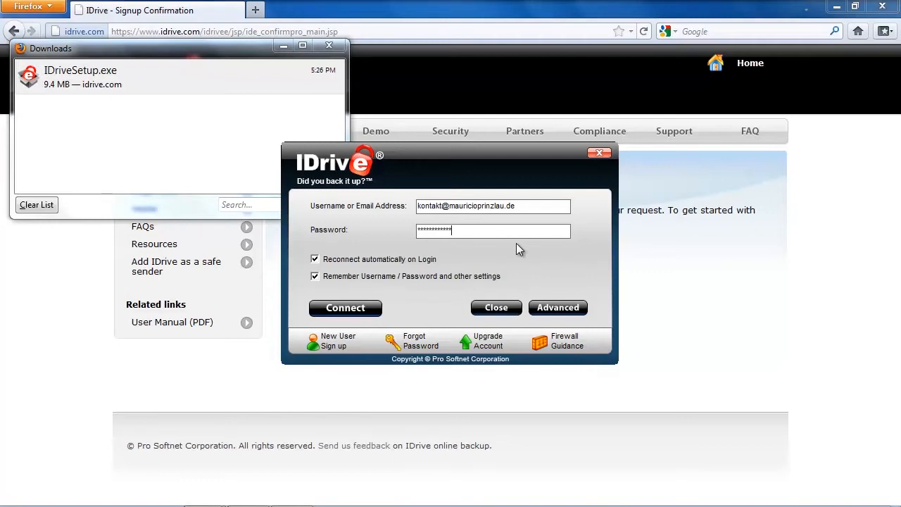
{"action": "left_click", "coordinate": [558, 307]}
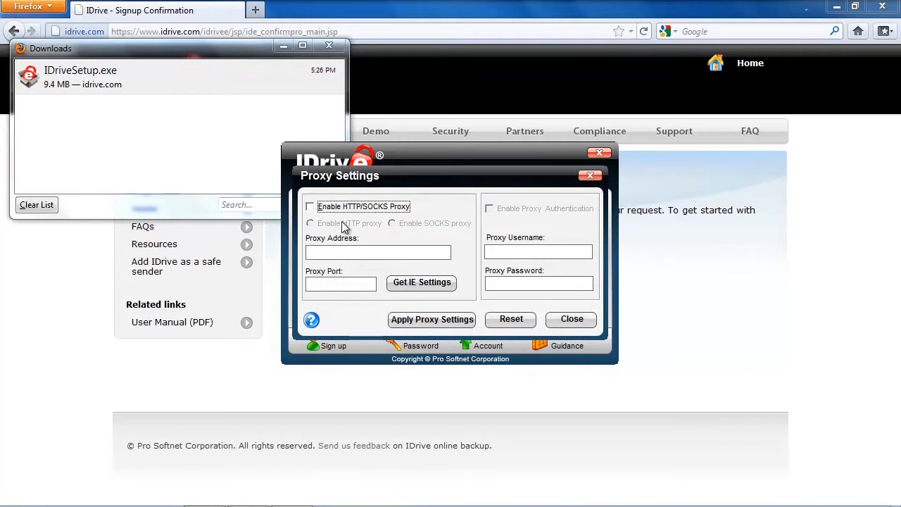
{"action": "mouse_move", "coordinate": [550, 222]}
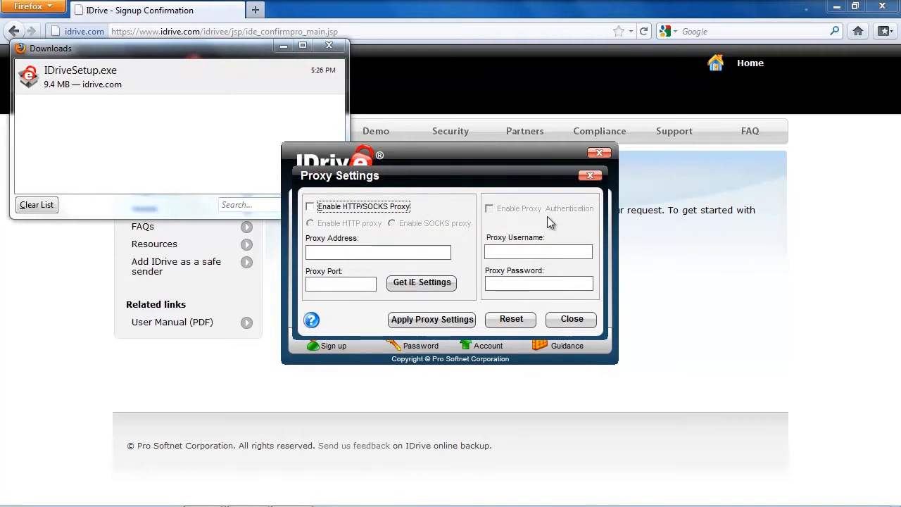
{"action": "left_click", "coordinate": [571, 319]}
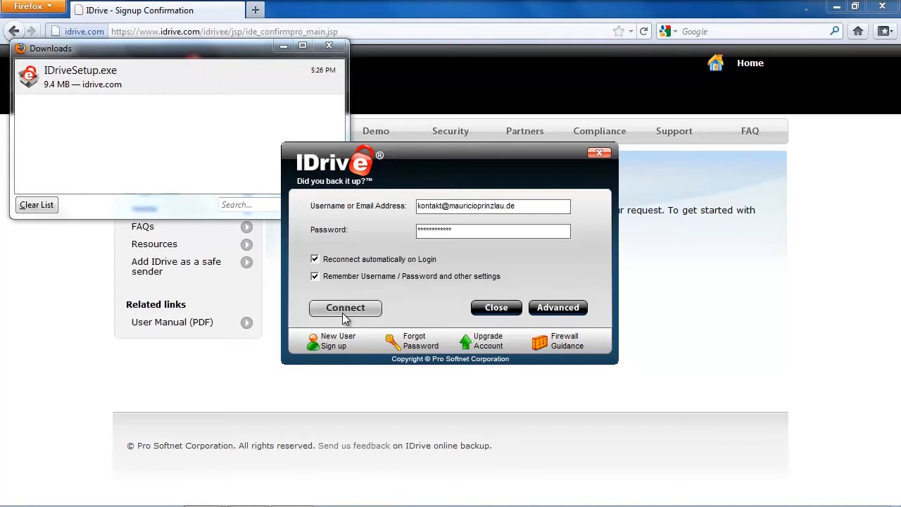
Connect with the entered account details until the encryption key choice appears.
{"action": "left_click", "coordinate": [345, 308]}
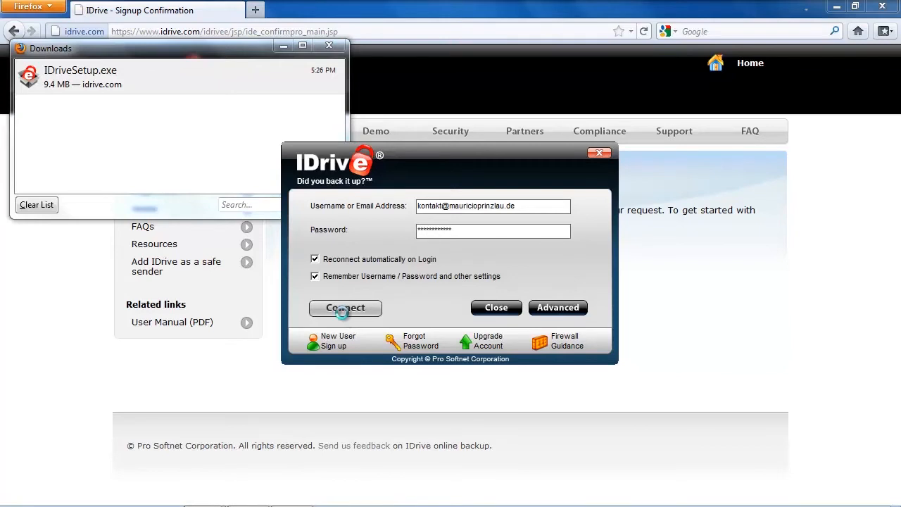
{"action": "left_click", "coordinate": [345, 308]}
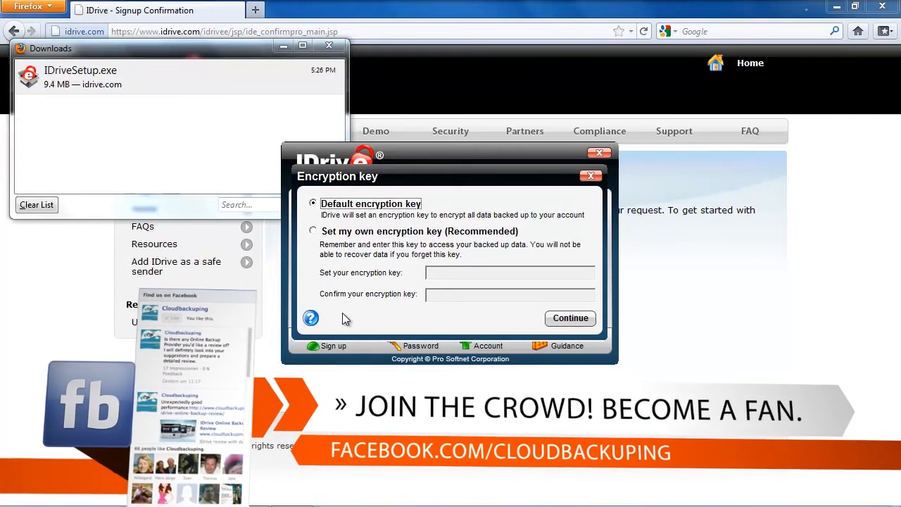
Choose a private encryption key, enter and confirm it, and acknowledge the safekeeping warning.
{"action": "left_click", "coordinate": [313, 230]}
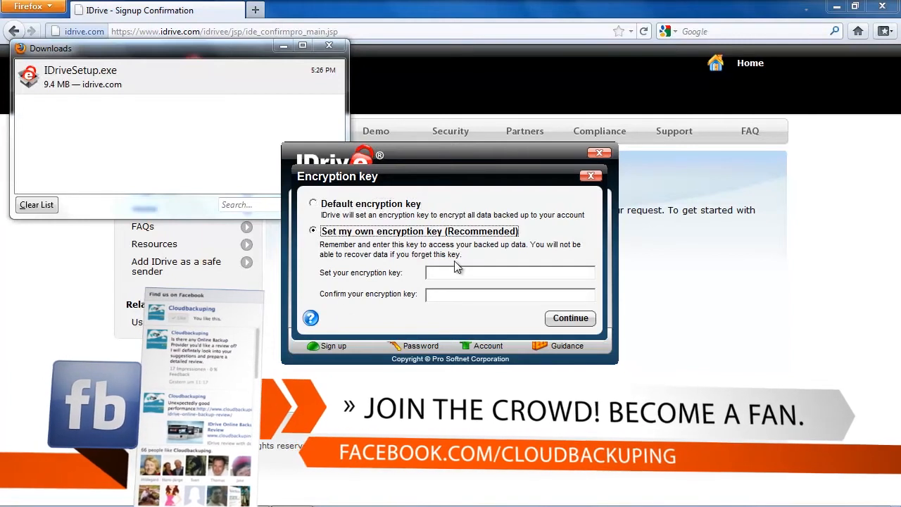
{"action": "left_click", "coordinate": [510, 272]}
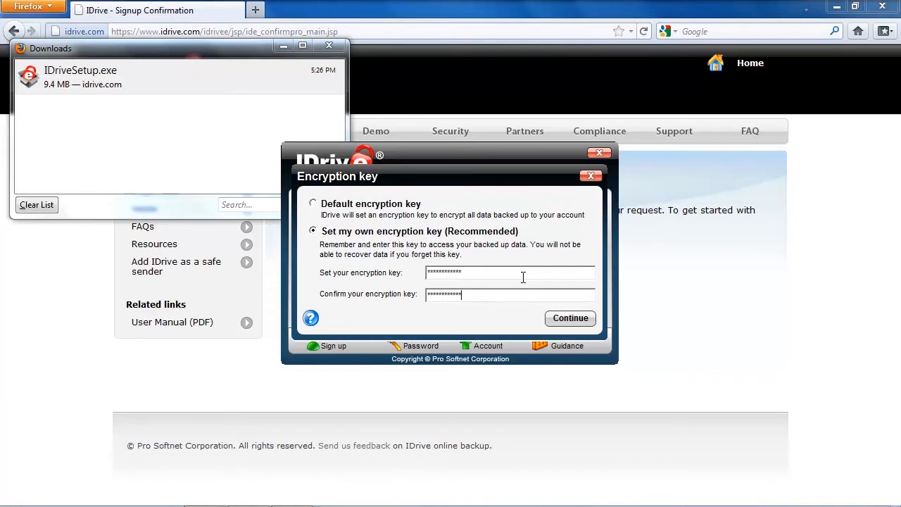
{"action": "mouse_move", "coordinate": [373, 295]}
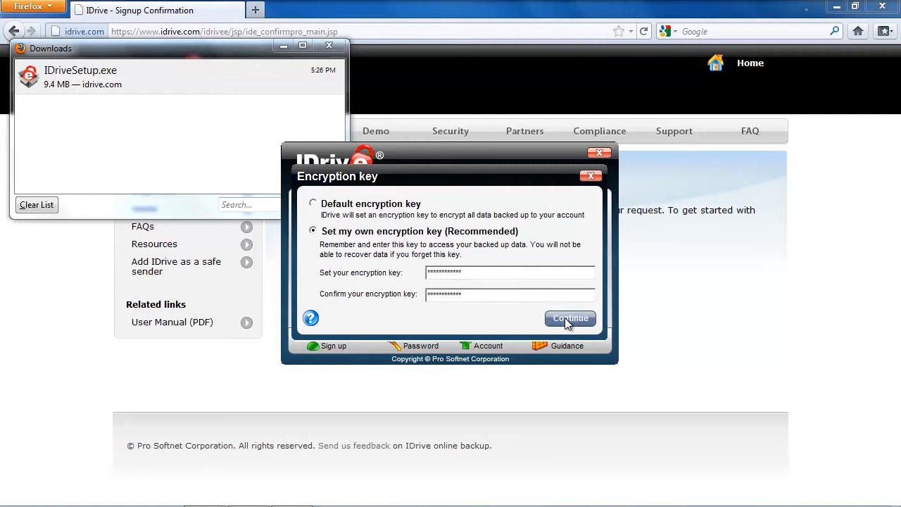
{"action": "left_click", "coordinate": [570, 317]}
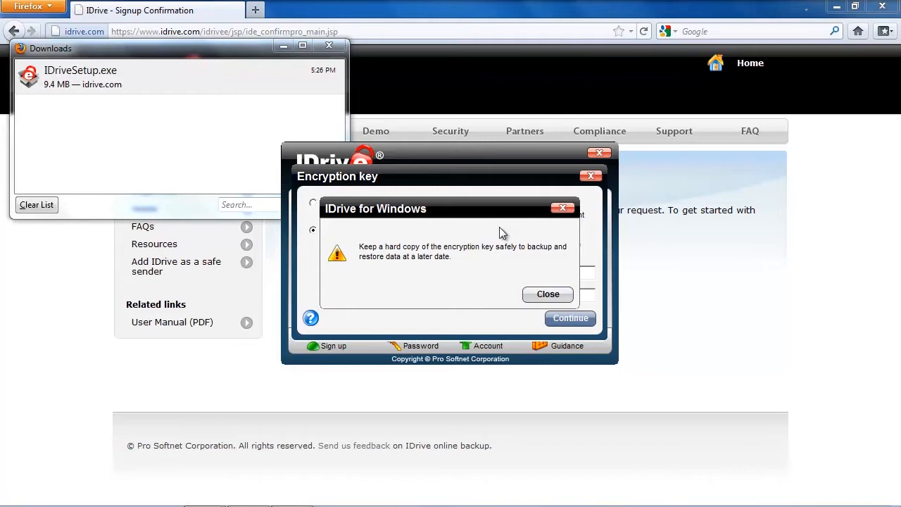
{"action": "mouse_move", "coordinate": [428, 267]}
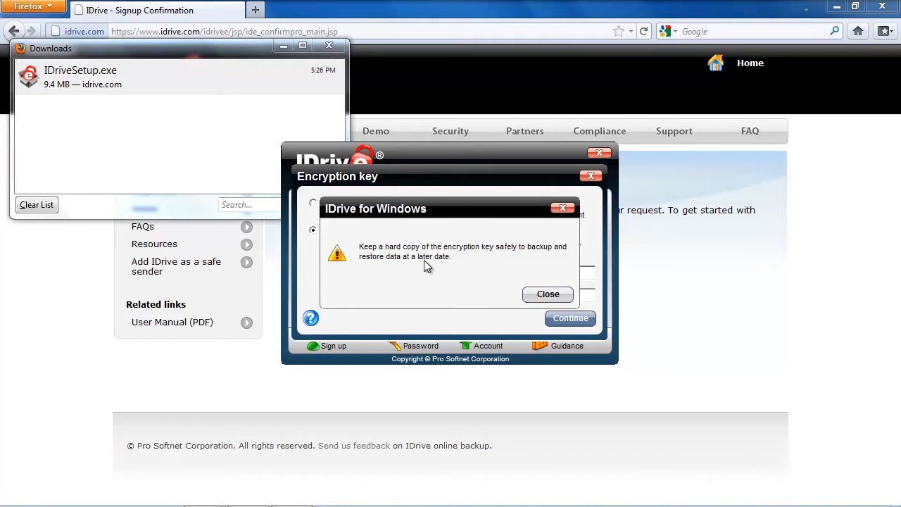
{"action": "mouse_move", "coordinate": [520, 253]}
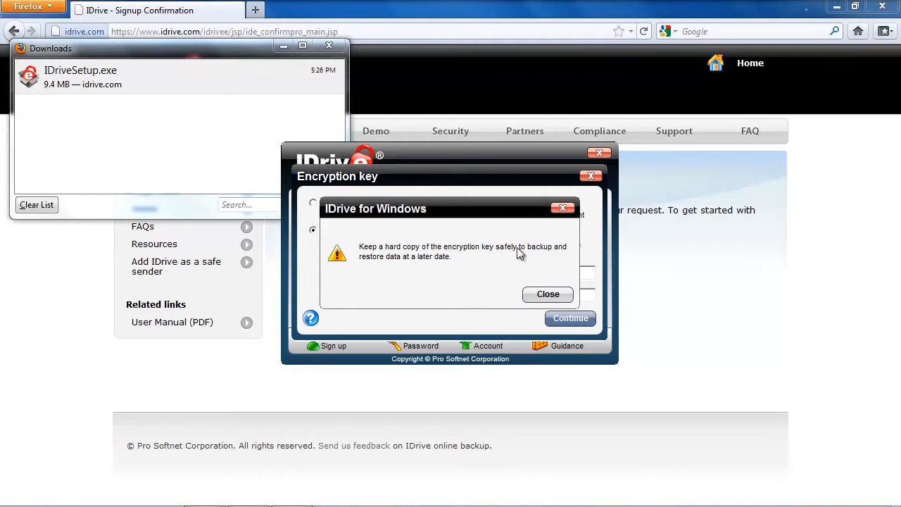
{"action": "mouse_move", "coordinate": [548, 294]}
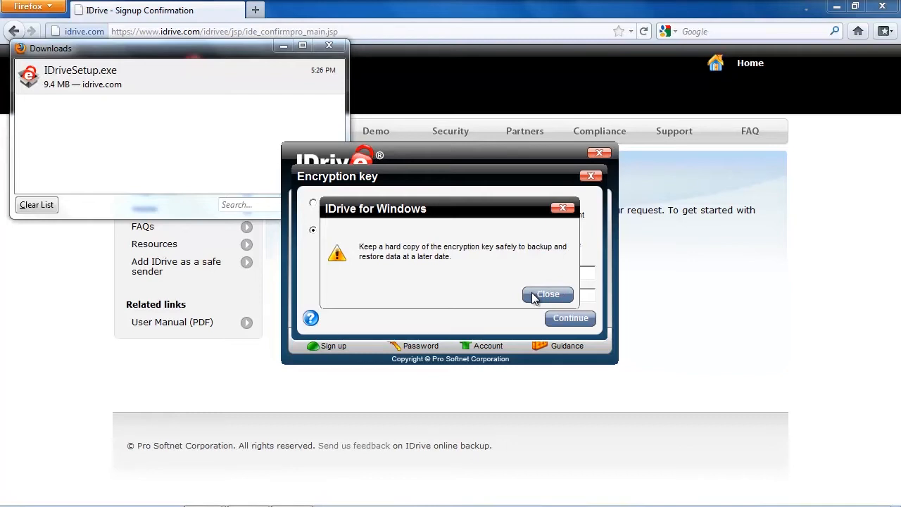
{"action": "left_click", "coordinate": [548, 294]}
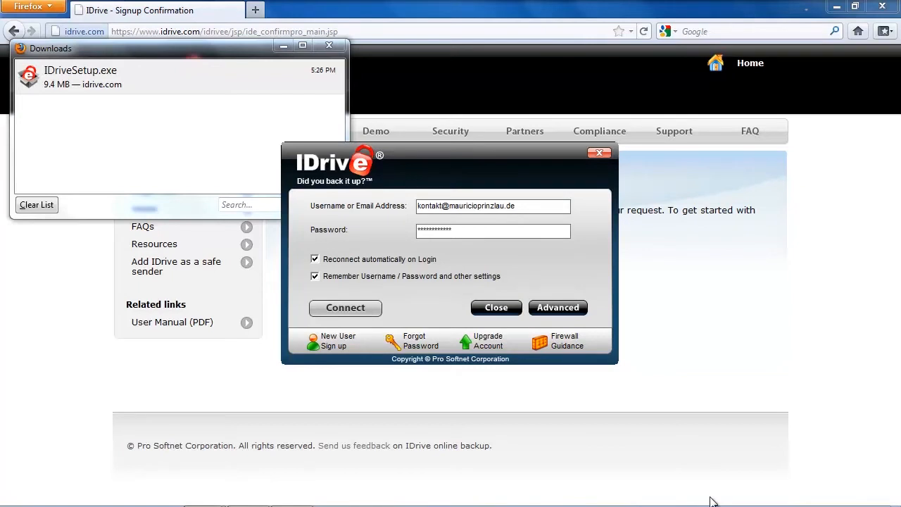
Sign in to the account and dismiss the Welcome to IDrive overview.
{"action": "left_click", "coordinate": [345, 308]}
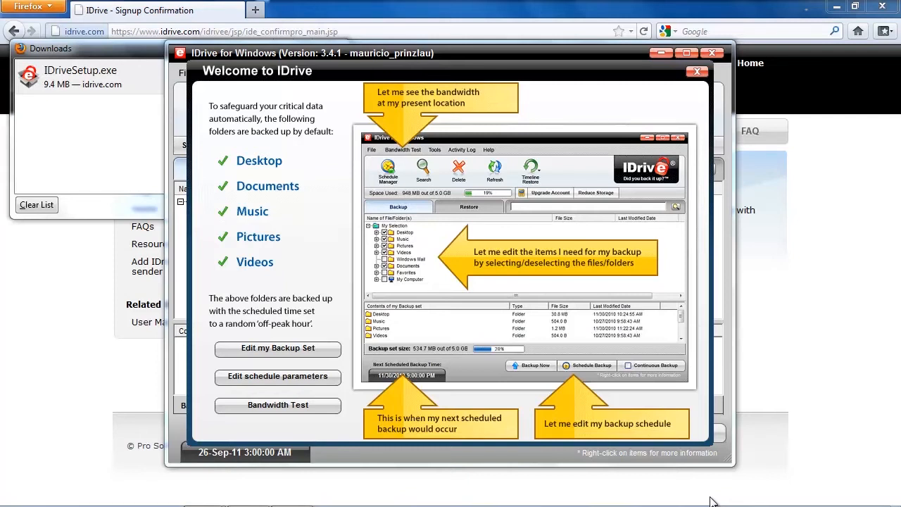
{"action": "left_click", "coordinate": [697, 71]}
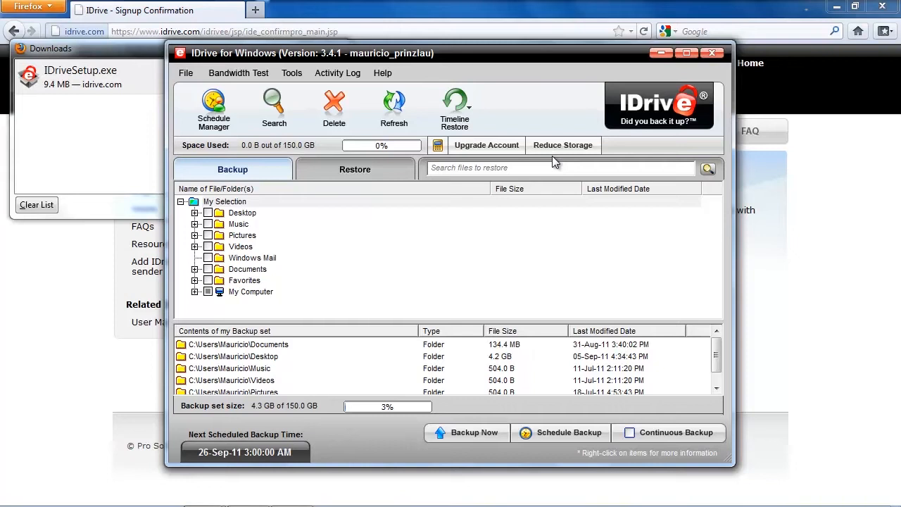
{"action": "mouse_move", "coordinate": [359, 275]}
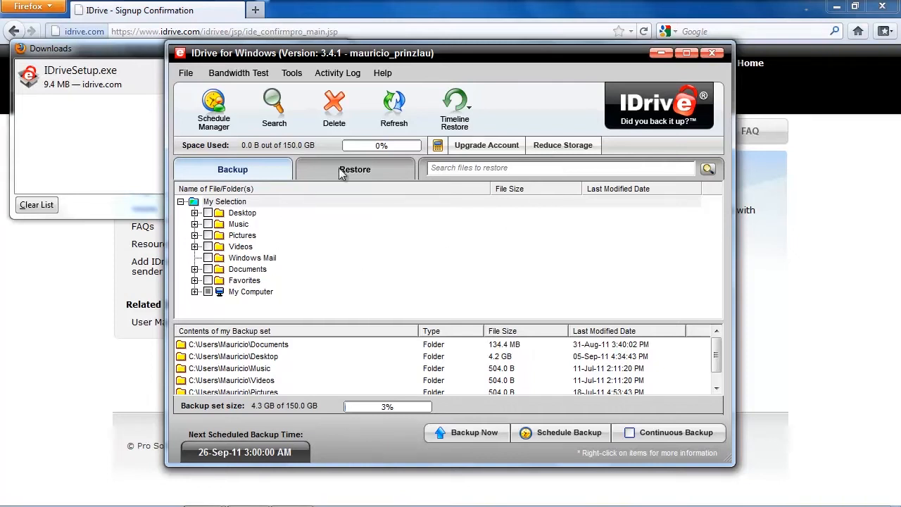
{"action": "mouse_move", "coordinate": [268, 153]}
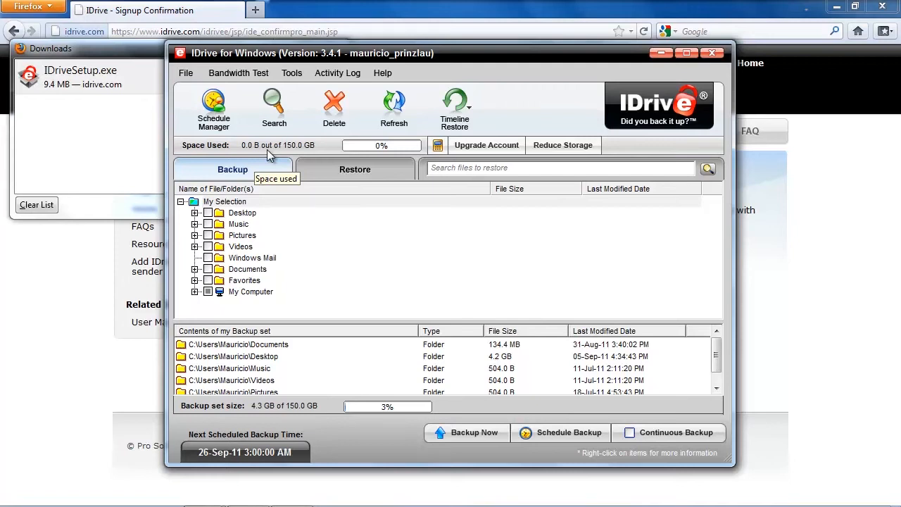
Show the Bandwidth Test menu with its download and upload speed options.
{"action": "left_click", "coordinate": [238, 72]}
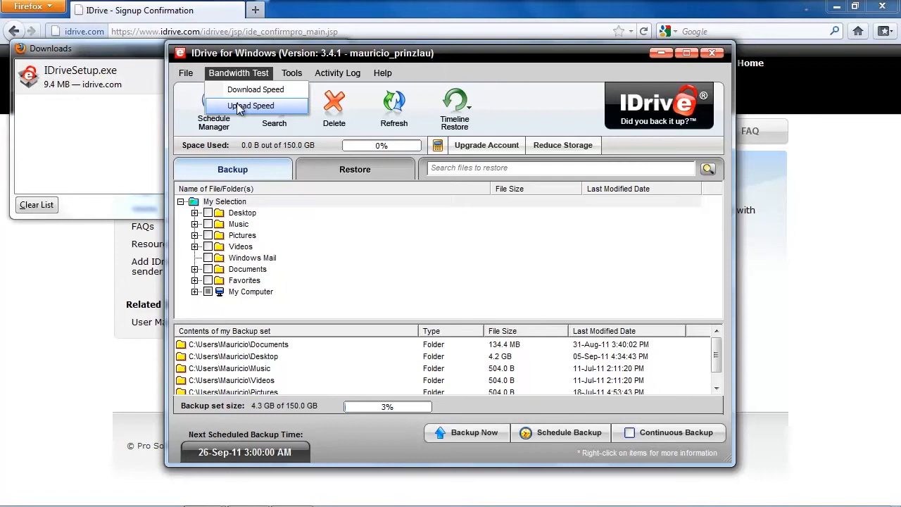
Run the upload speed test, which reports 240.0 Kb/sec, and close the result.
{"action": "left_click", "coordinate": [251, 106]}
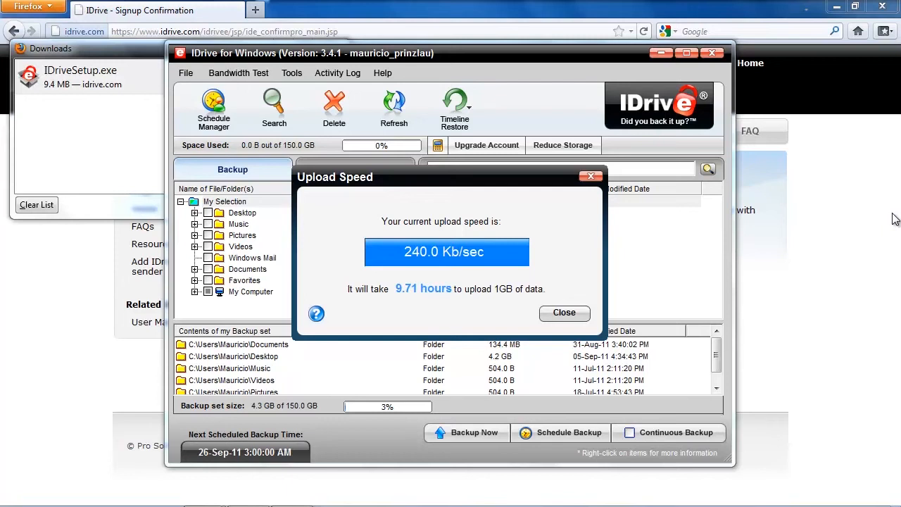
{"action": "left_click", "coordinate": [563, 313]}
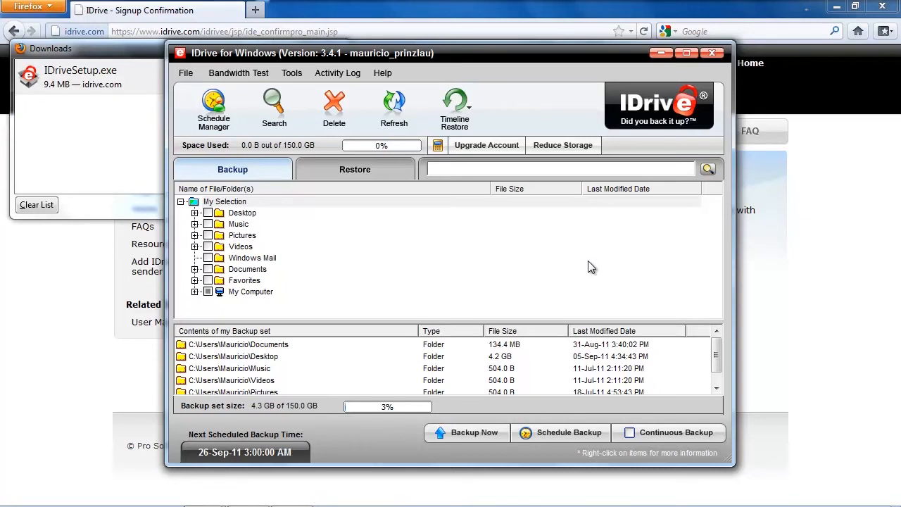
{"action": "mouse_move", "coordinate": [296, 150]}
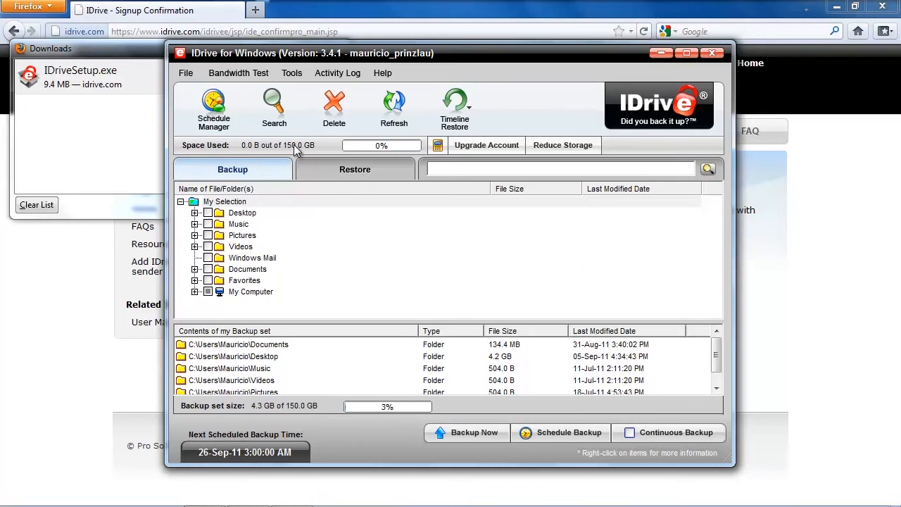
{"action": "mouse_move", "coordinate": [349, 199]}
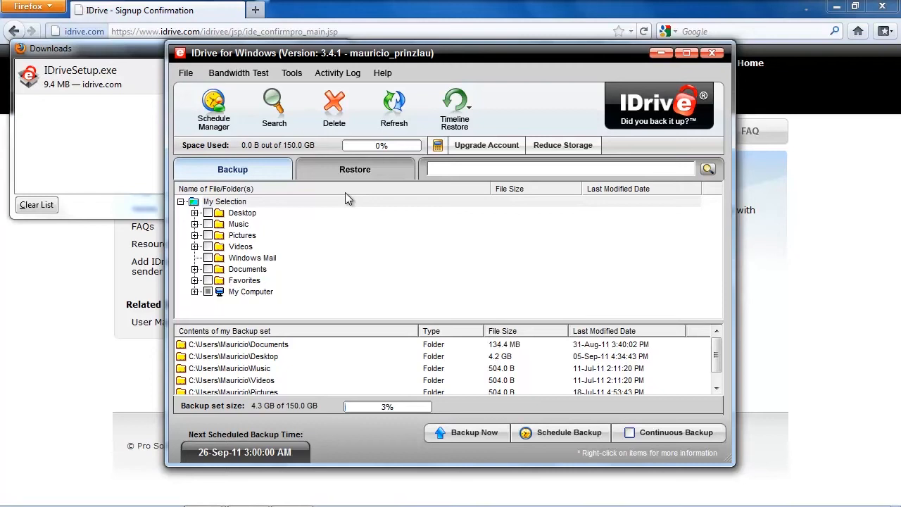
{"action": "mouse_move", "coordinate": [327, 211]}
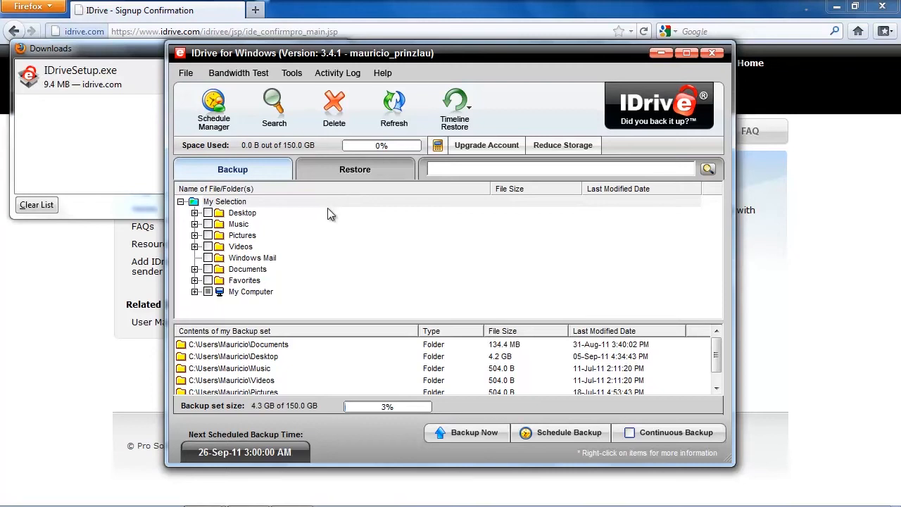
{"action": "mouse_move", "coordinate": [405, 237]}
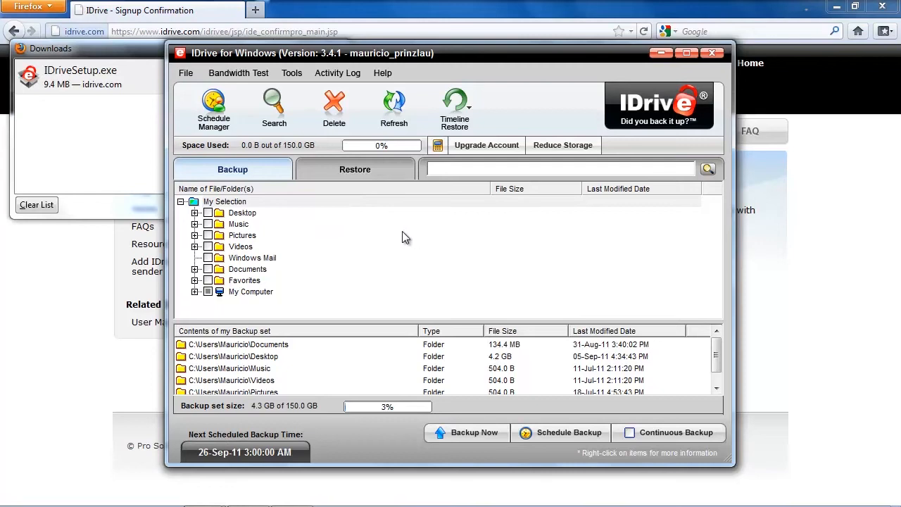
{"action": "mouse_move", "coordinate": [326, 190]}
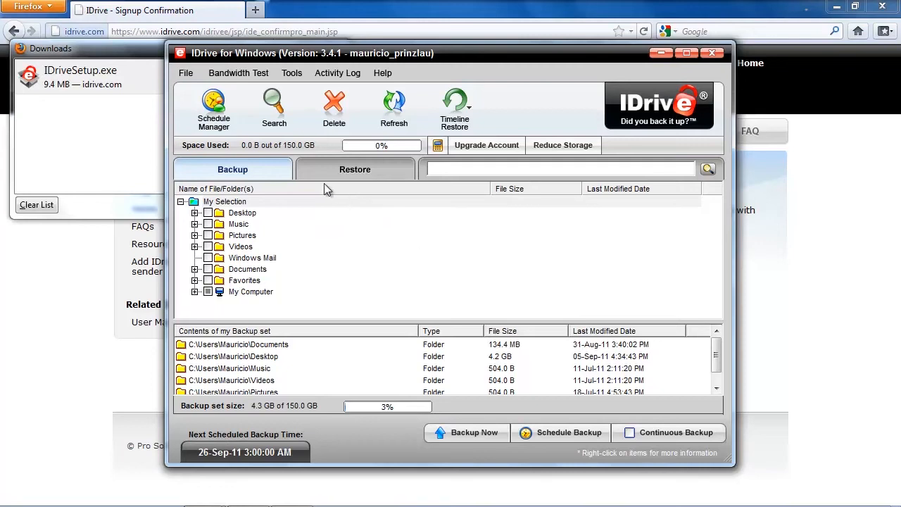
Browse to C:\Users\Mauricio\Desktop\Cloudbackuping, uncheck the default folders, and select Test Files.
{"action": "left_click", "coordinate": [195, 212]}
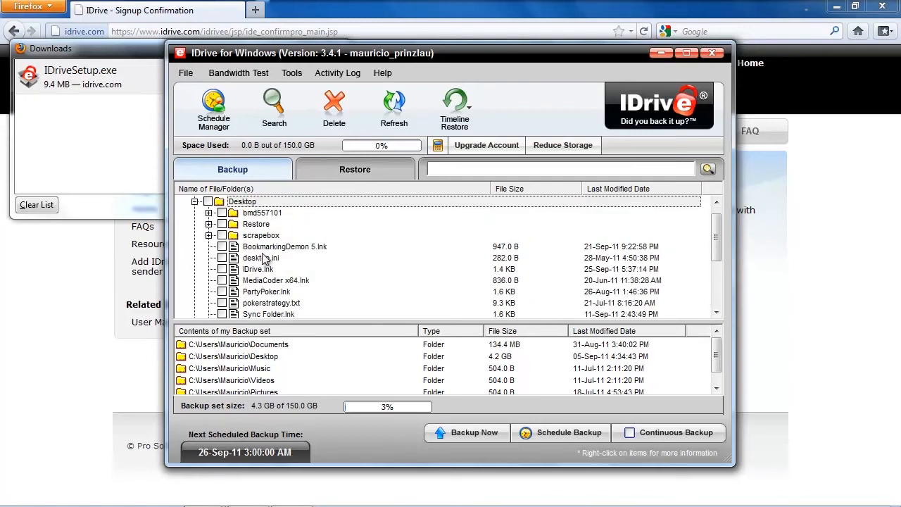
{"action": "mouse_move", "coordinate": [248, 236]}
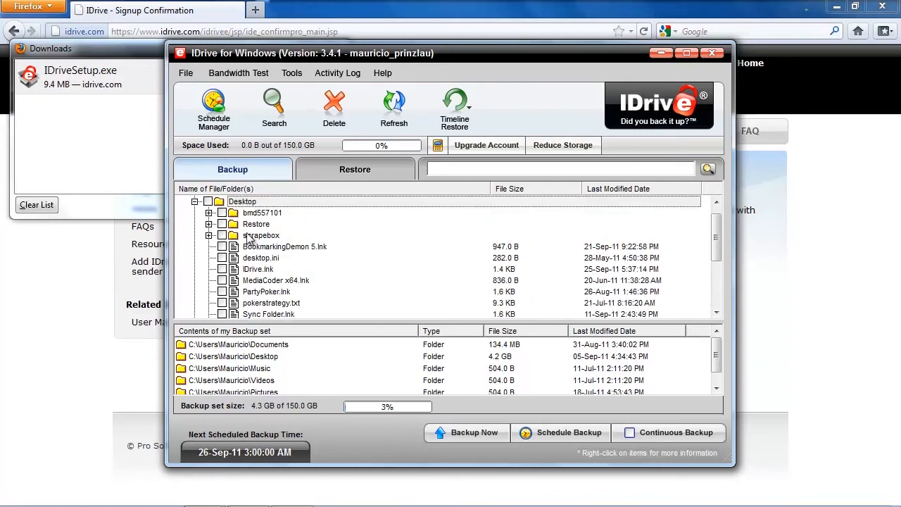
{"action": "scroll", "scroll_direction": "down", "scroll_amount": 3}
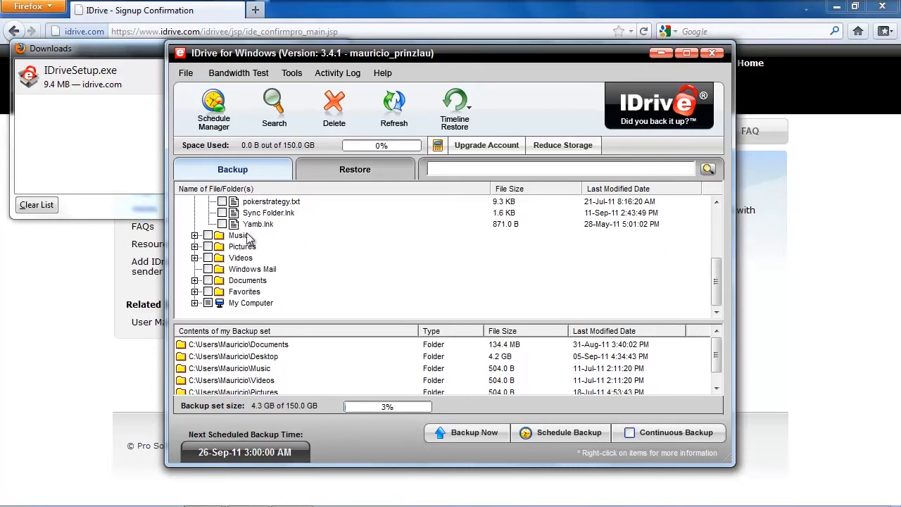
{"action": "left_click", "coordinate": [195, 303]}
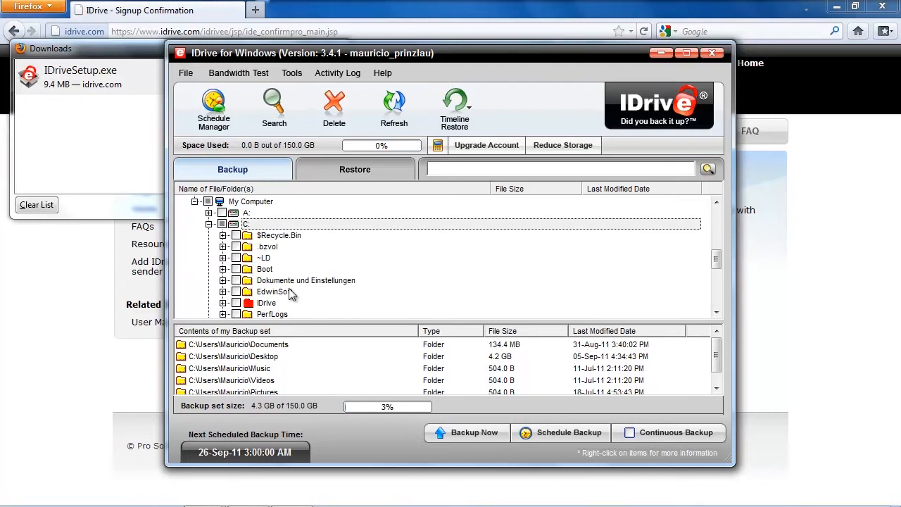
{"action": "scroll", "scroll_direction": "down", "scroll_amount": 3}
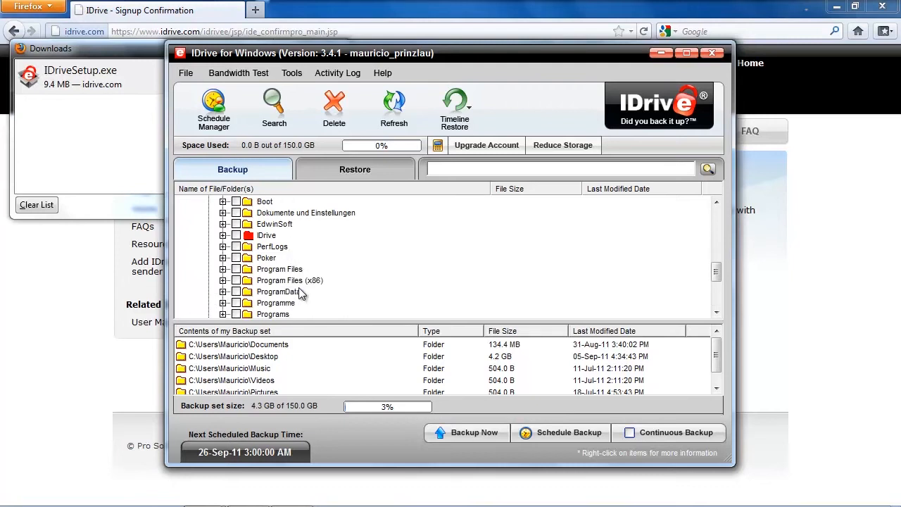
{"action": "left_click", "coordinate": [223, 246]}
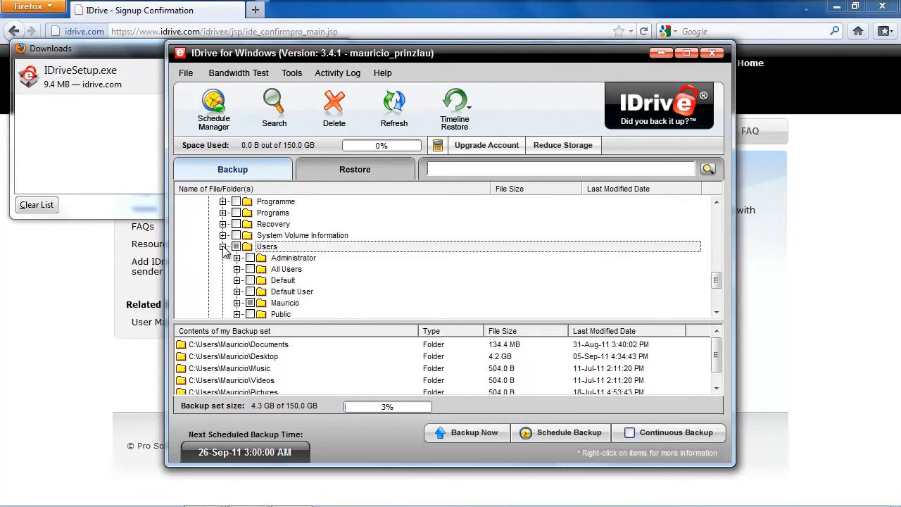
{"action": "left_click", "coordinate": [237, 303]}
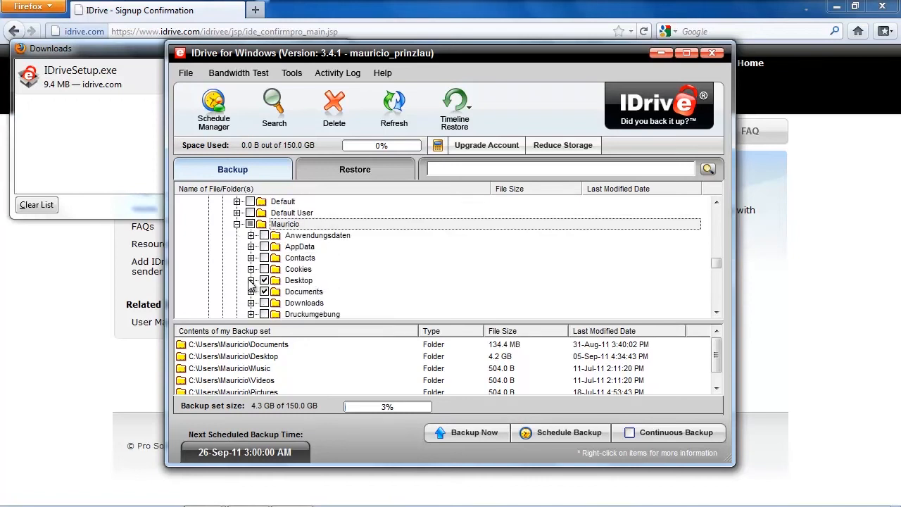
{"action": "left_click", "coordinate": [251, 280]}
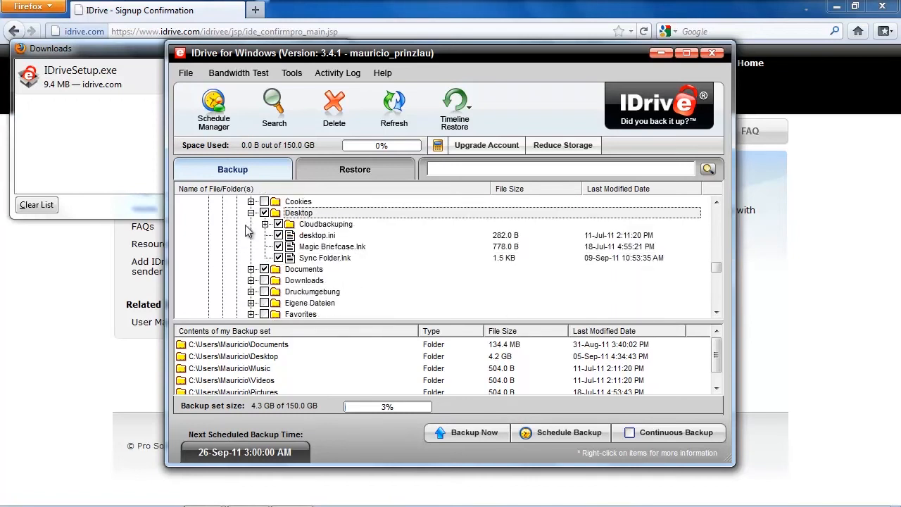
{"action": "left_click", "coordinate": [266, 224]}
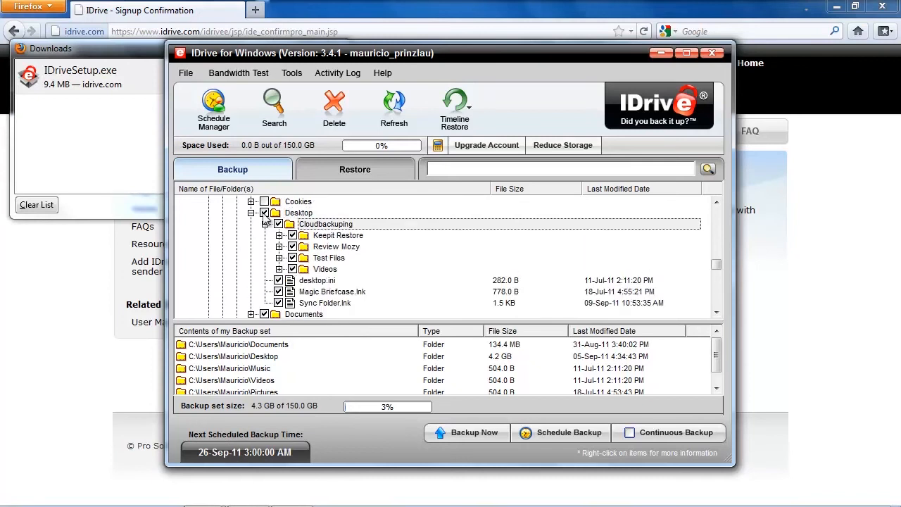
{"action": "left_click", "coordinate": [264, 213]}
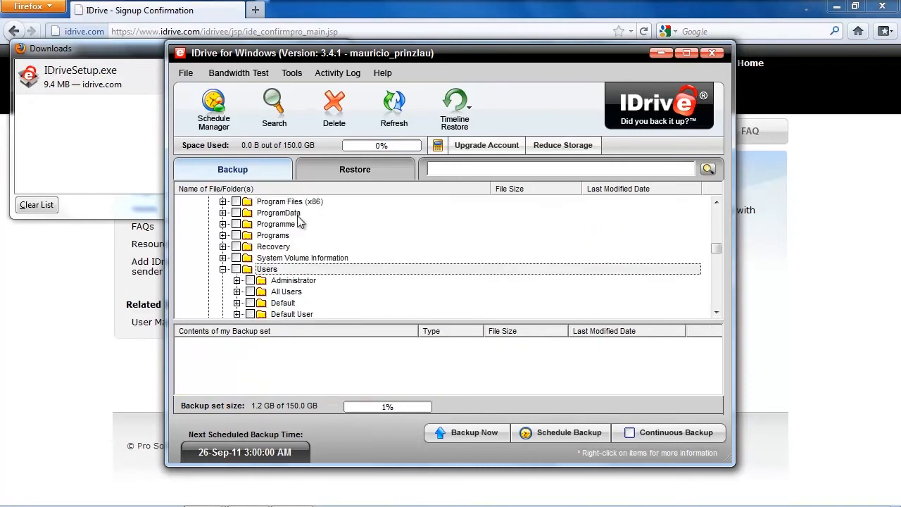
{"action": "left_click", "coordinate": [293, 258]}
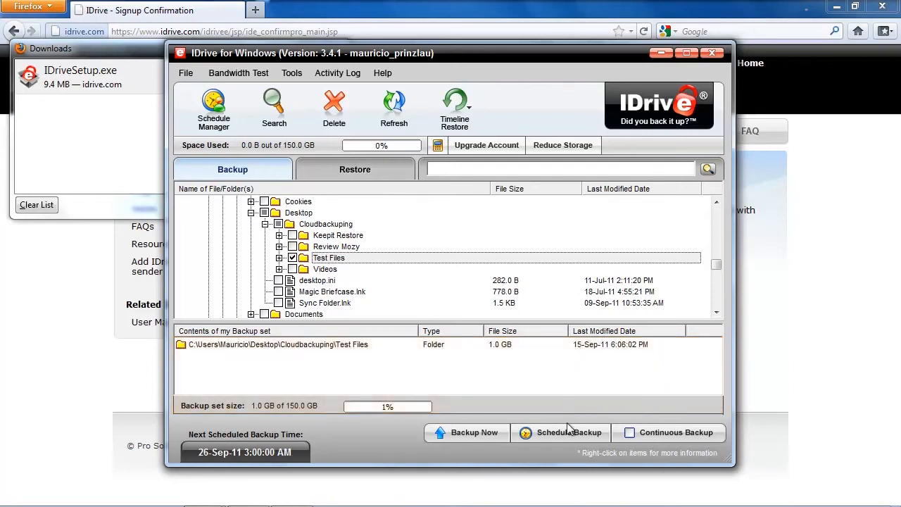
{"action": "mouse_move", "coordinate": [486, 389]}
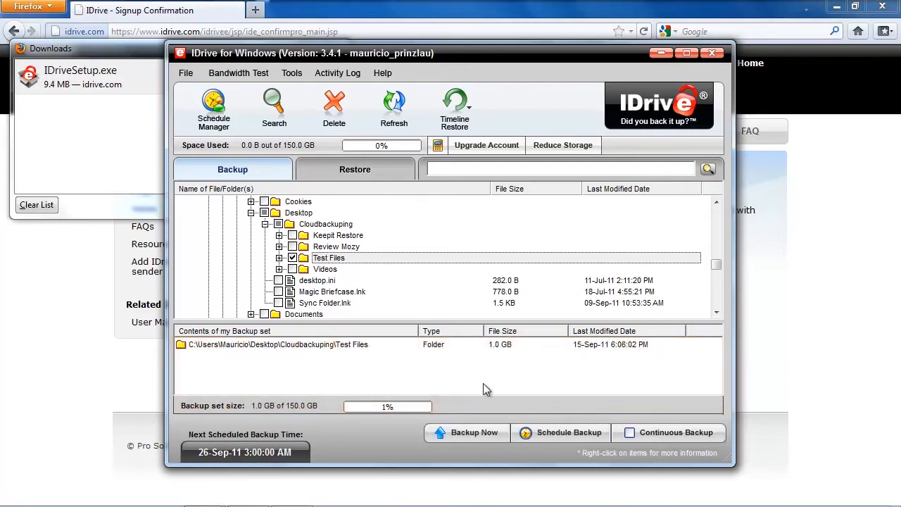
{"action": "left_click", "coordinate": [569, 432]}
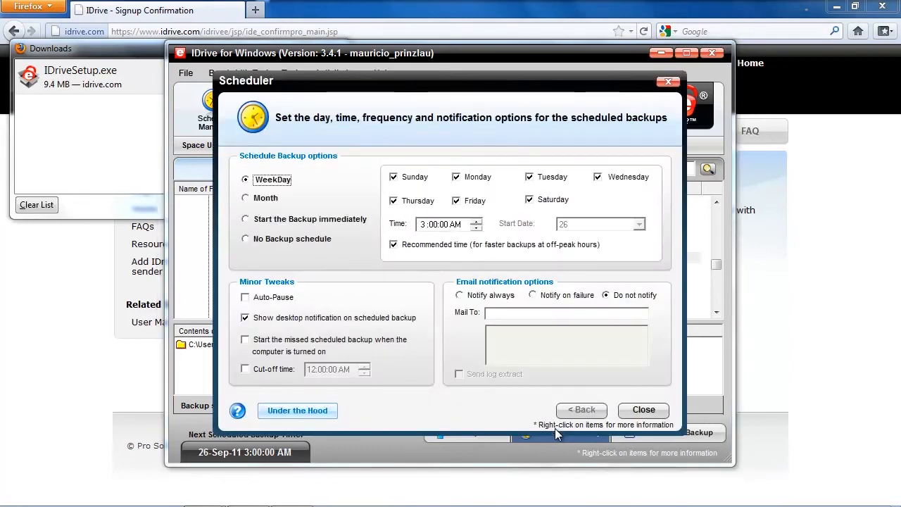
{"action": "mouse_move", "coordinate": [437, 346]}
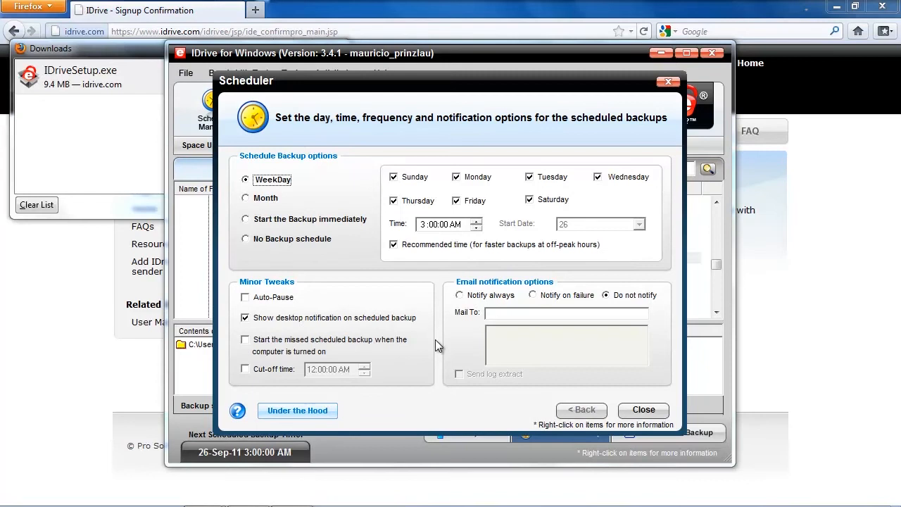
{"action": "mouse_move", "coordinate": [386, 259]}
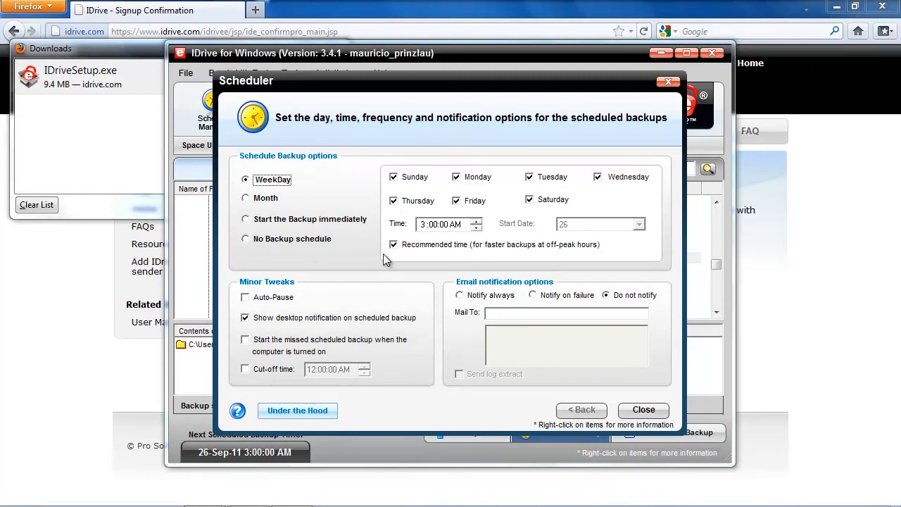
{"action": "mouse_move", "coordinate": [419, 229]}
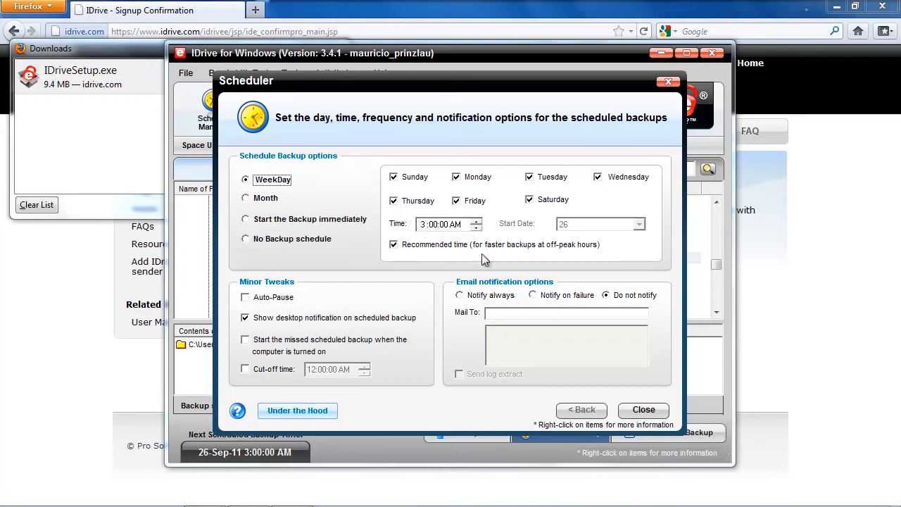
{"action": "mouse_move", "coordinate": [526, 310]}
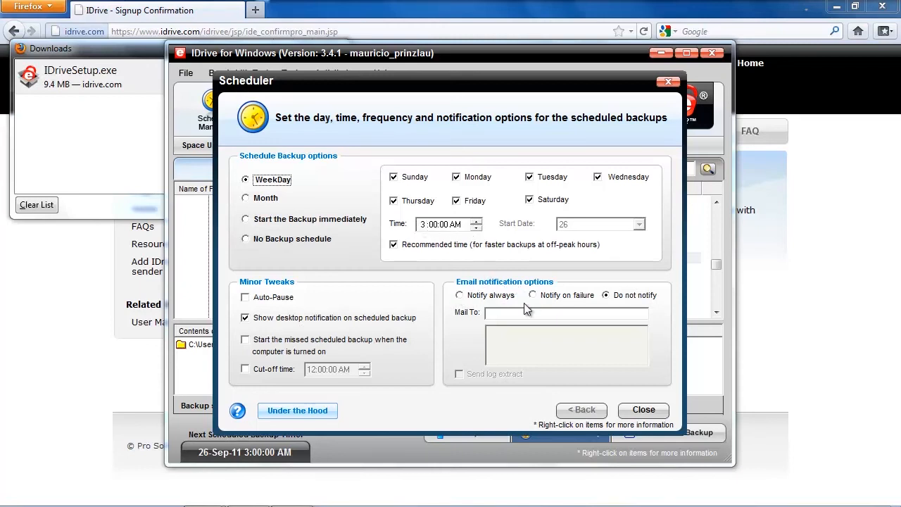
{"action": "left_click", "coordinate": [459, 295]}
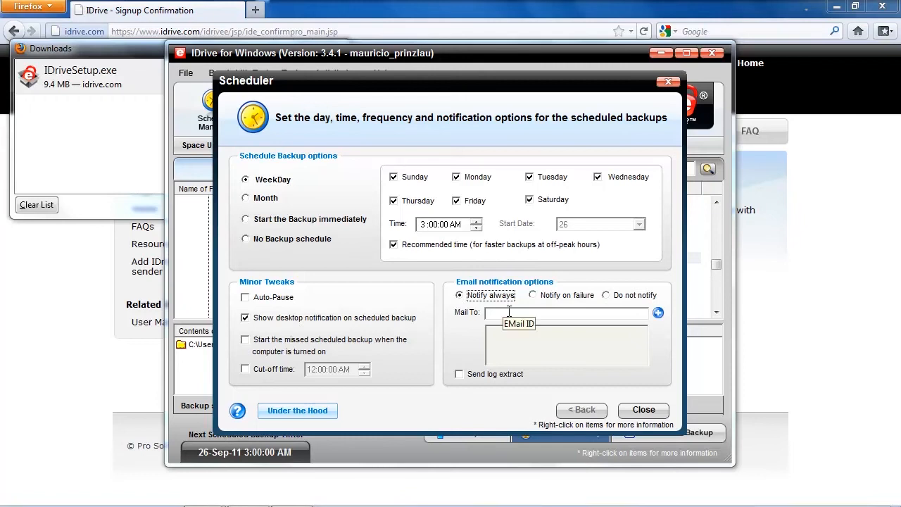
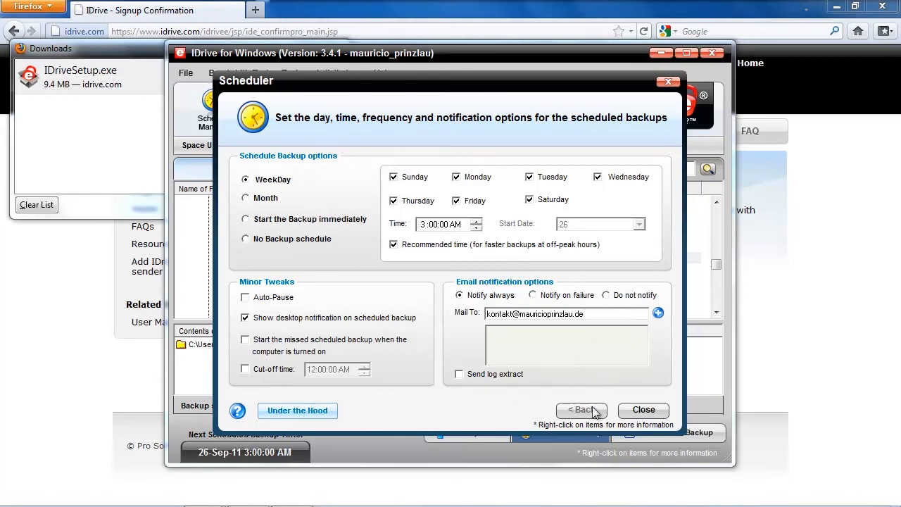
{"action": "mouse_move", "coordinate": [458, 405]}
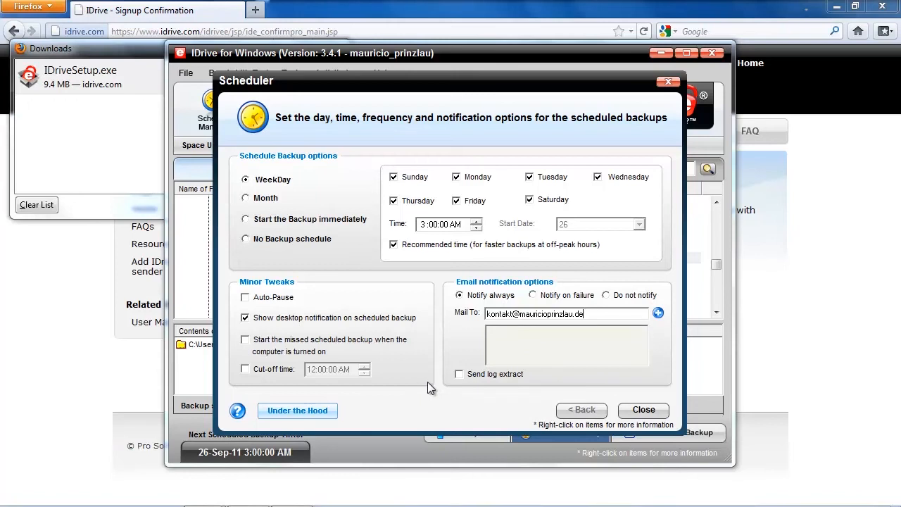
{"action": "mouse_move", "coordinate": [417, 392]}
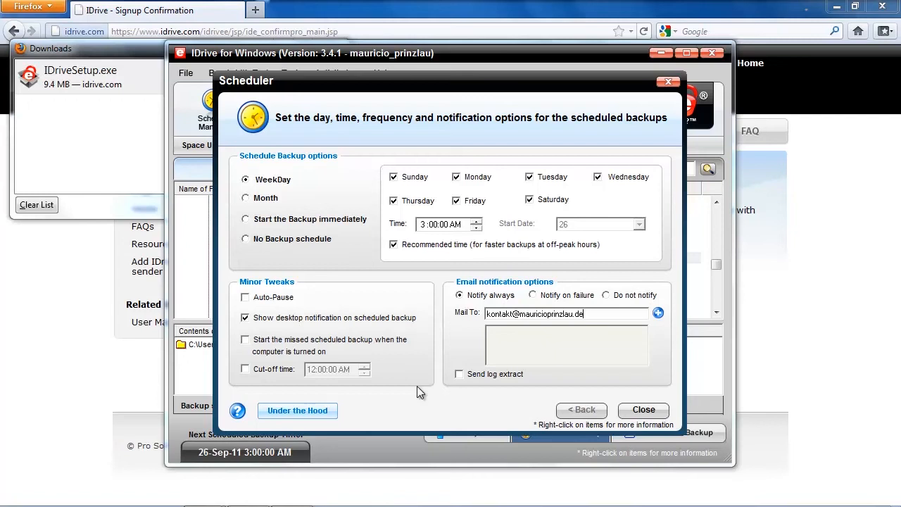
{"action": "mouse_move", "coordinate": [404, 372]}
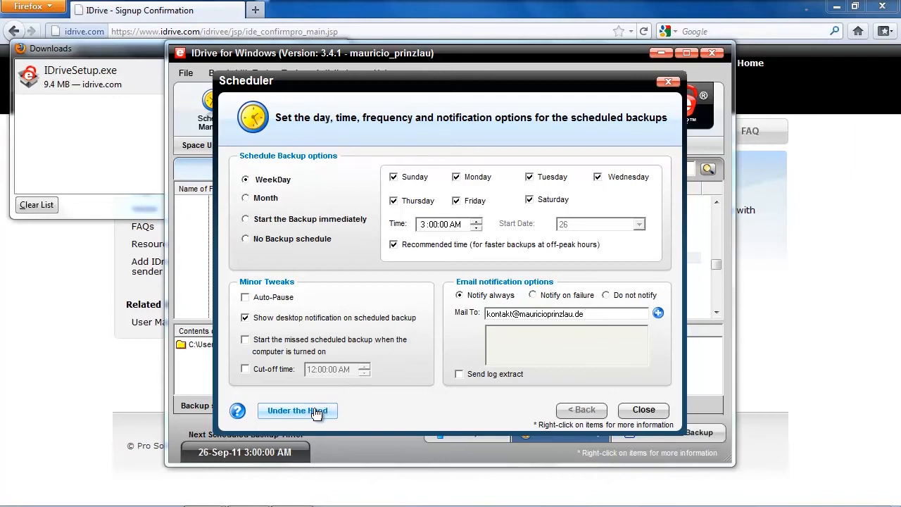
{"action": "mouse_move", "coordinate": [297, 411]}
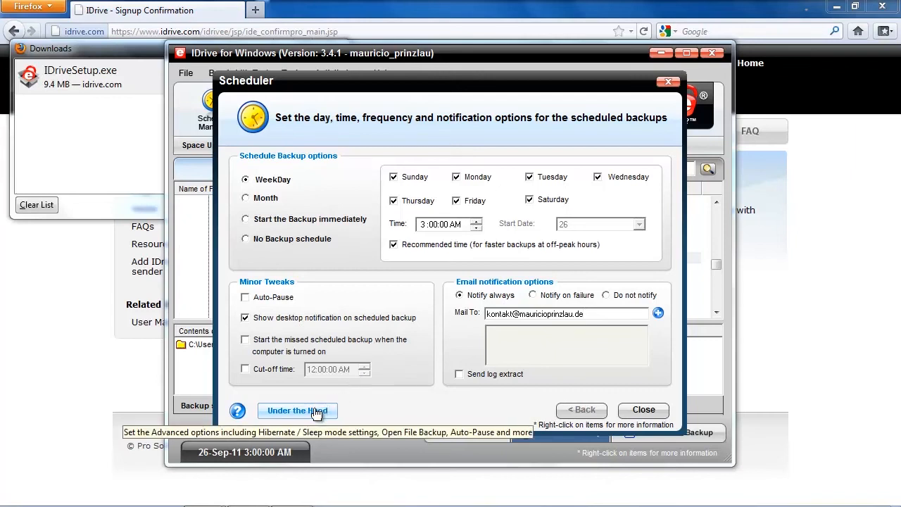
Review the General tab of the Under the Hood preferences and close them.
{"action": "left_click", "coordinate": [298, 411]}
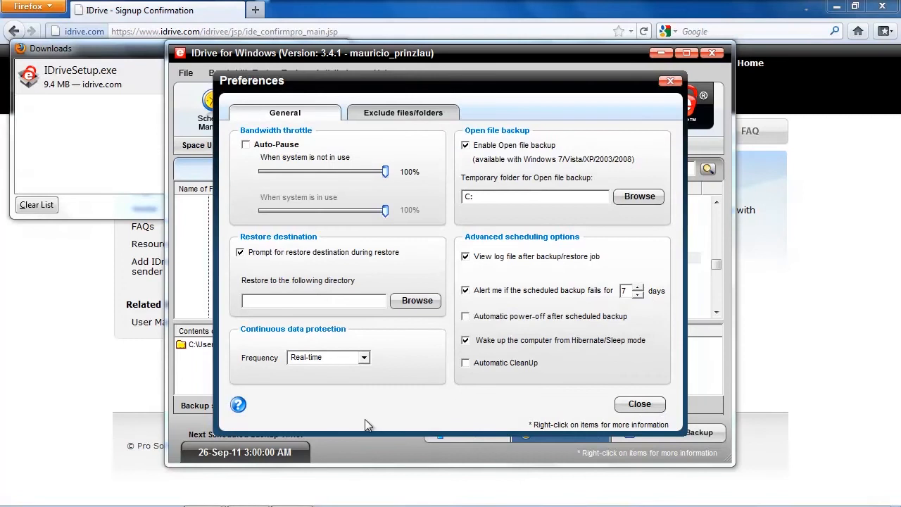
{"action": "mouse_move", "coordinate": [514, 280]}
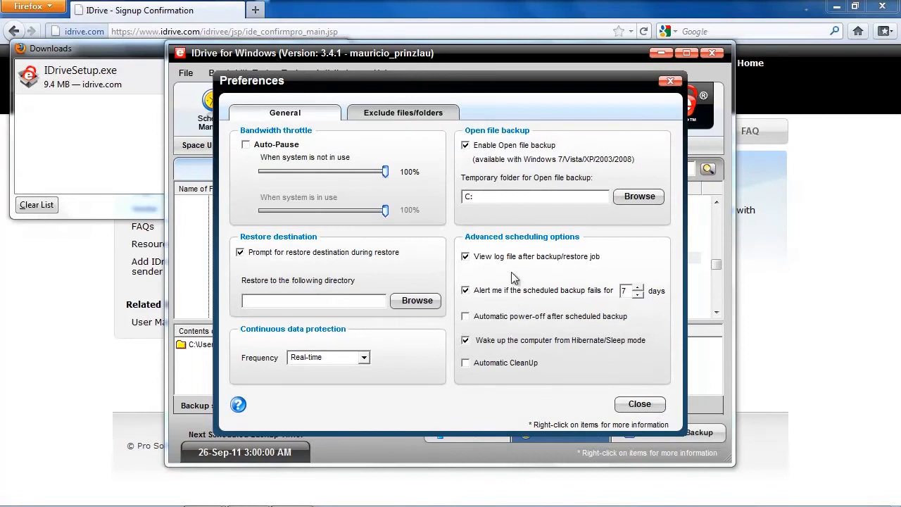
{"action": "mouse_move", "coordinate": [517, 278]}
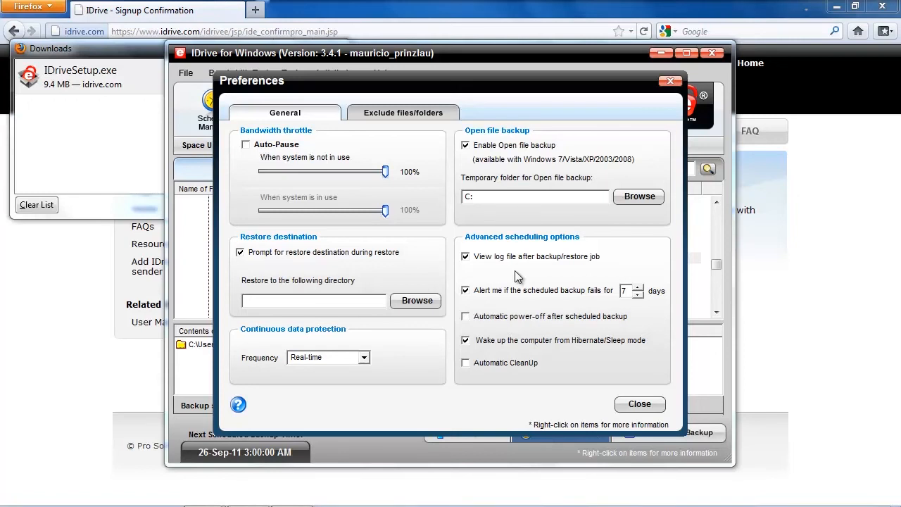
{"action": "left_click", "coordinate": [639, 404]}
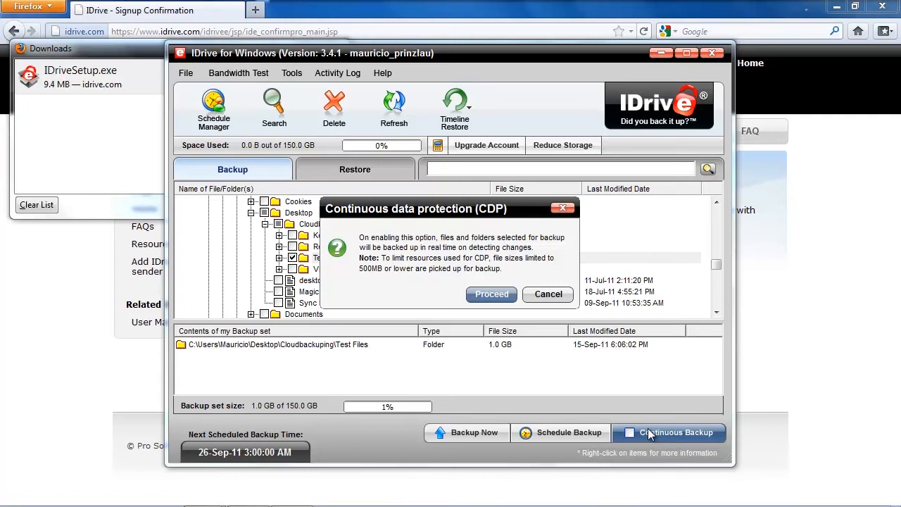
{"action": "mouse_move", "coordinate": [662, 428]}
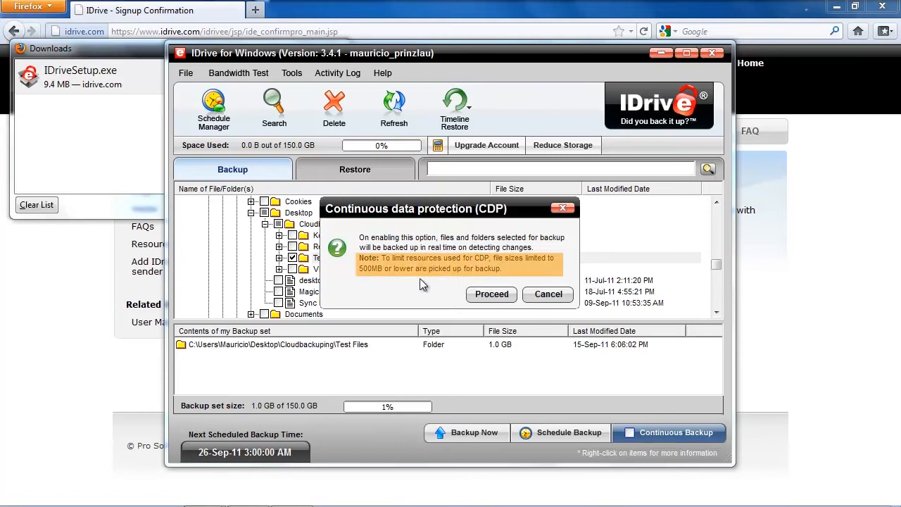
{"action": "mouse_move", "coordinate": [456, 310]}
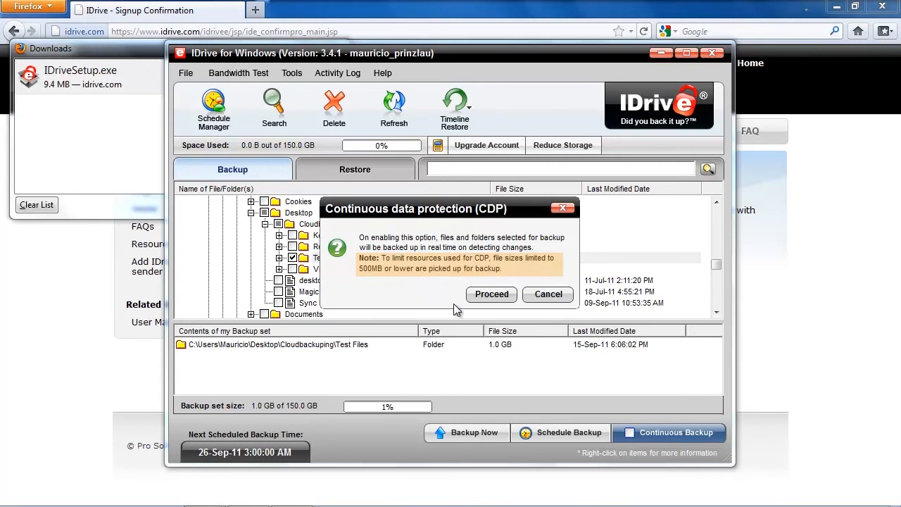
{"action": "left_click", "coordinate": [548, 294]}
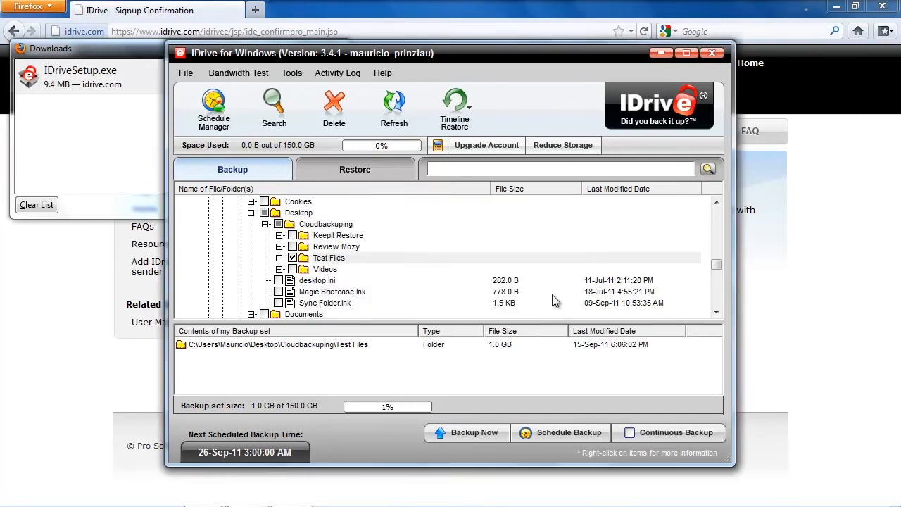
{"action": "mouse_move", "coordinate": [325, 358]}
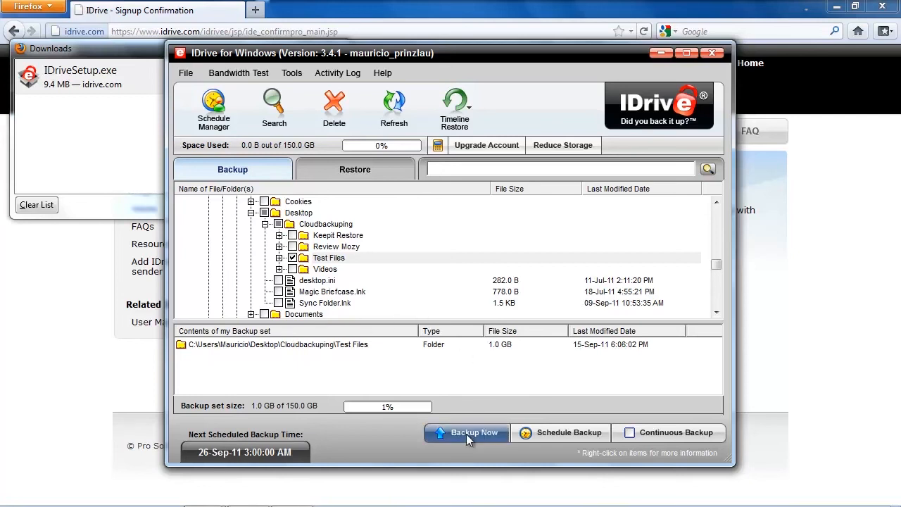
Start the Test Files backup now and let it run until IDrive reports completion.
{"action": "left_click", "coordinate": [467, 433]}
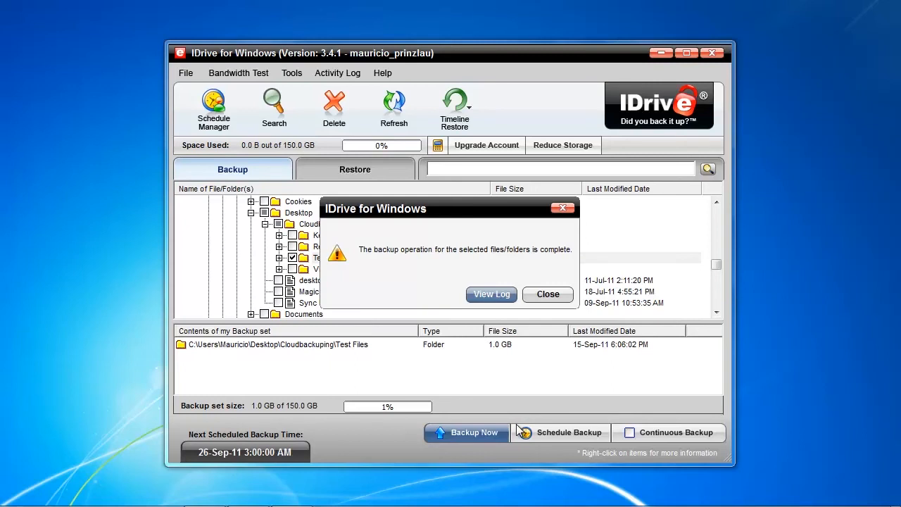
{"action": "mouse_move", "coordinate": [642, 426]}
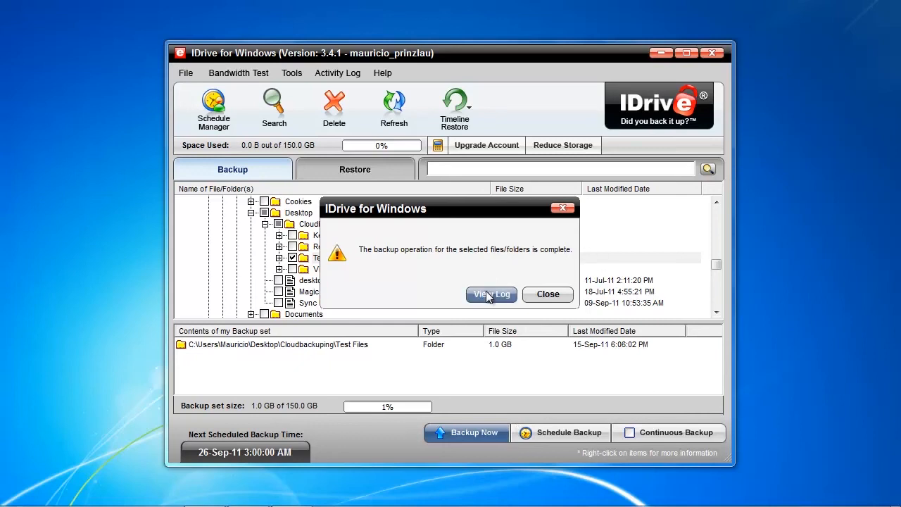
Open the backup log in Notepad and scroll to the summary showing 130 of 130 files backed up.
{"action": "left_click", "coordinate": [491, 295]}
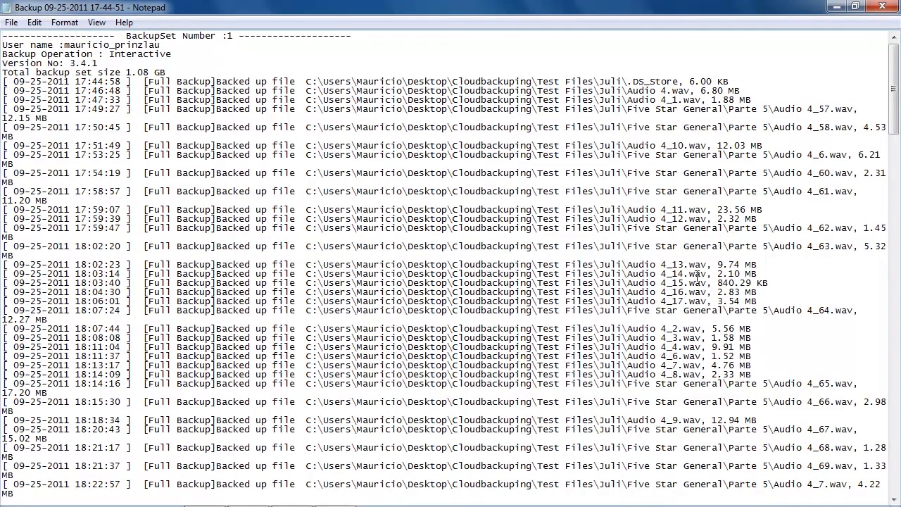
{"action": "mouse_move", "coordinate": [717, 267]}
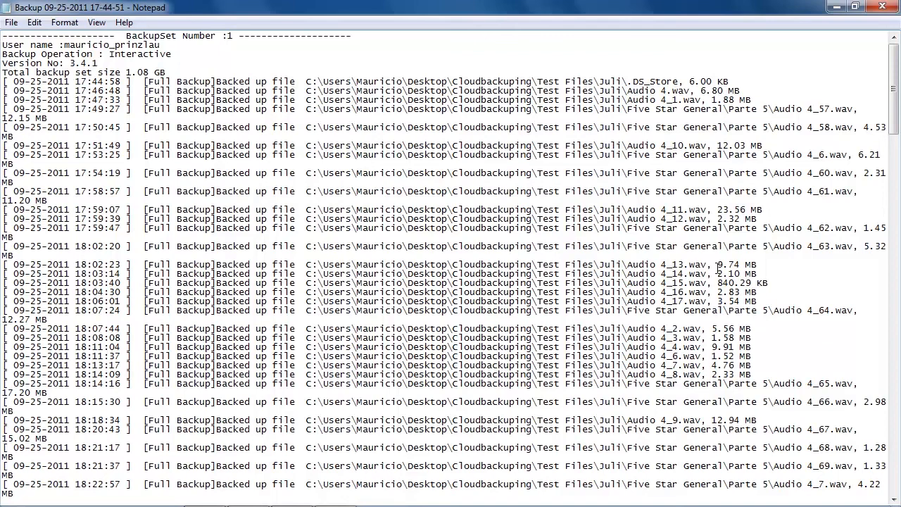
{"action": "scroll", "scroll_direction": "down", "scroll_amount": 3}
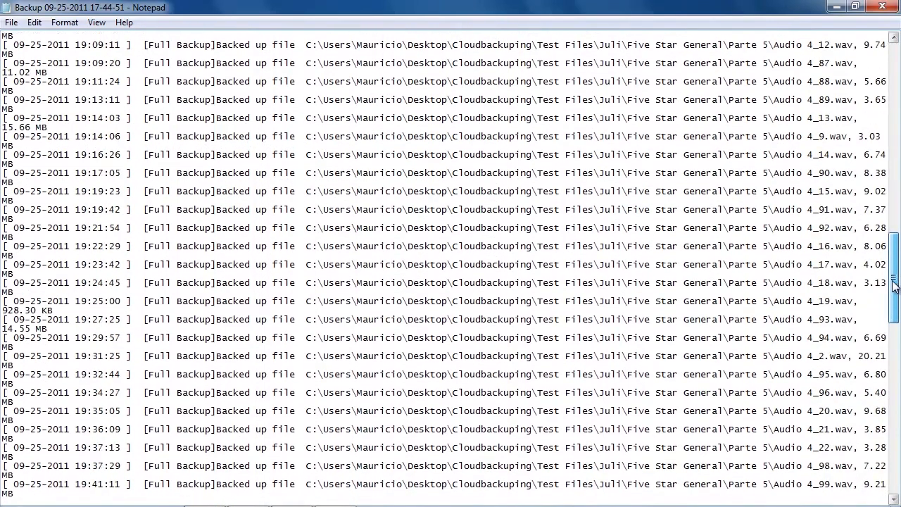
{"action": "scroll", "scroll_direction": "down", "scroll_amount": 3}
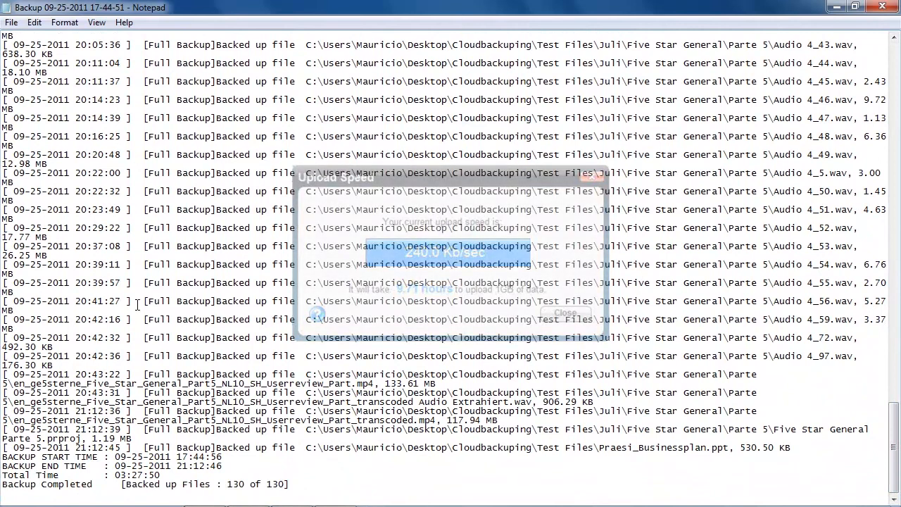
{"action": "left_click", "coordinate": [566, 312]}
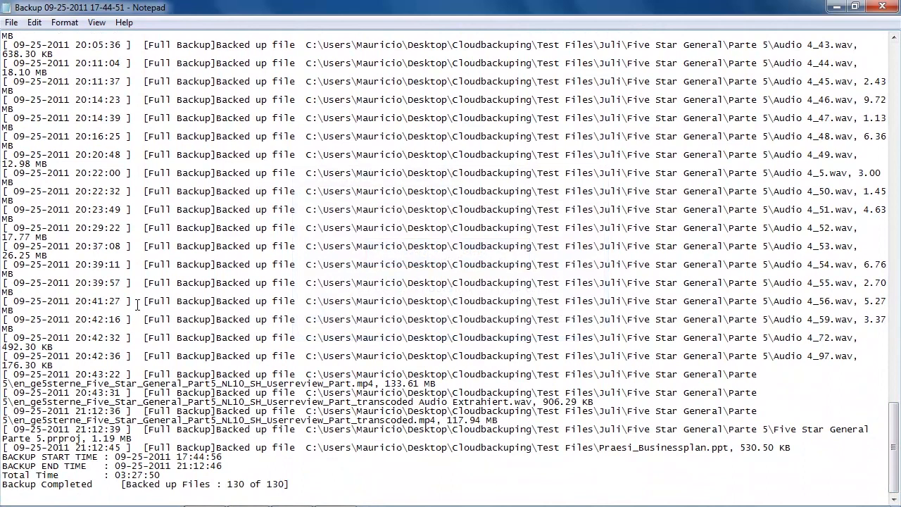